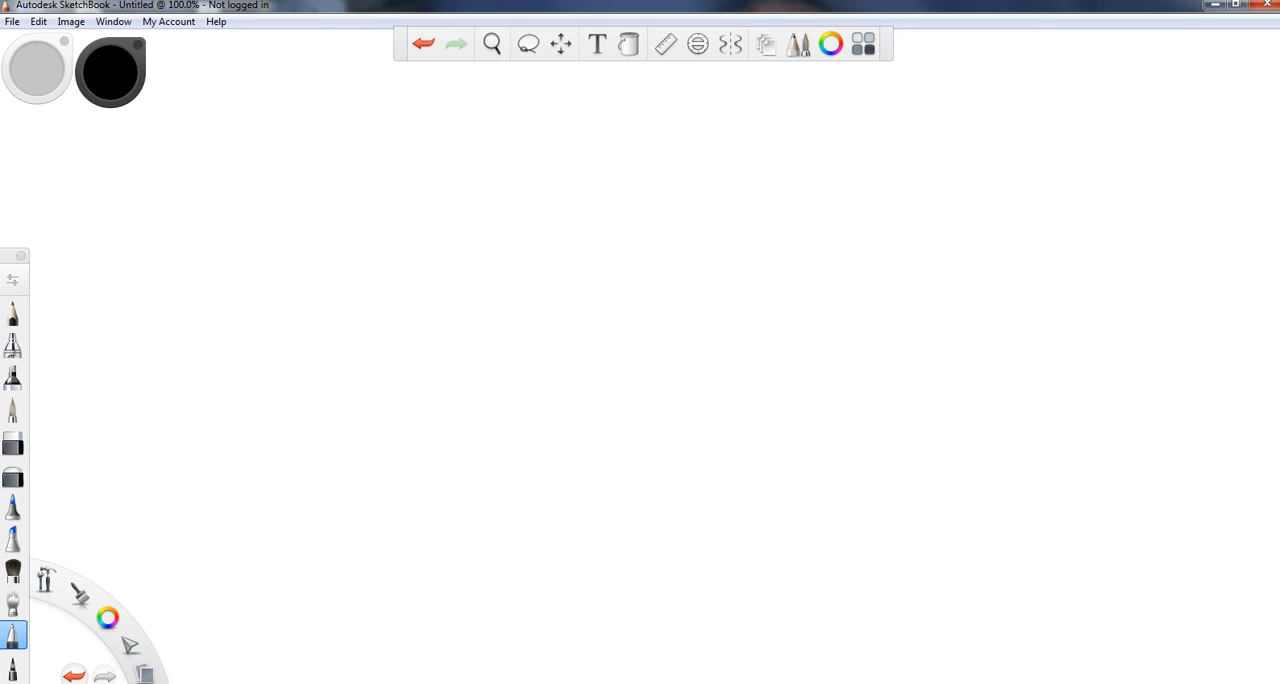
Step: Draw the vertical and horizontal spectrum axes with CH3 written above them
drag(375, 233, 370, 365)
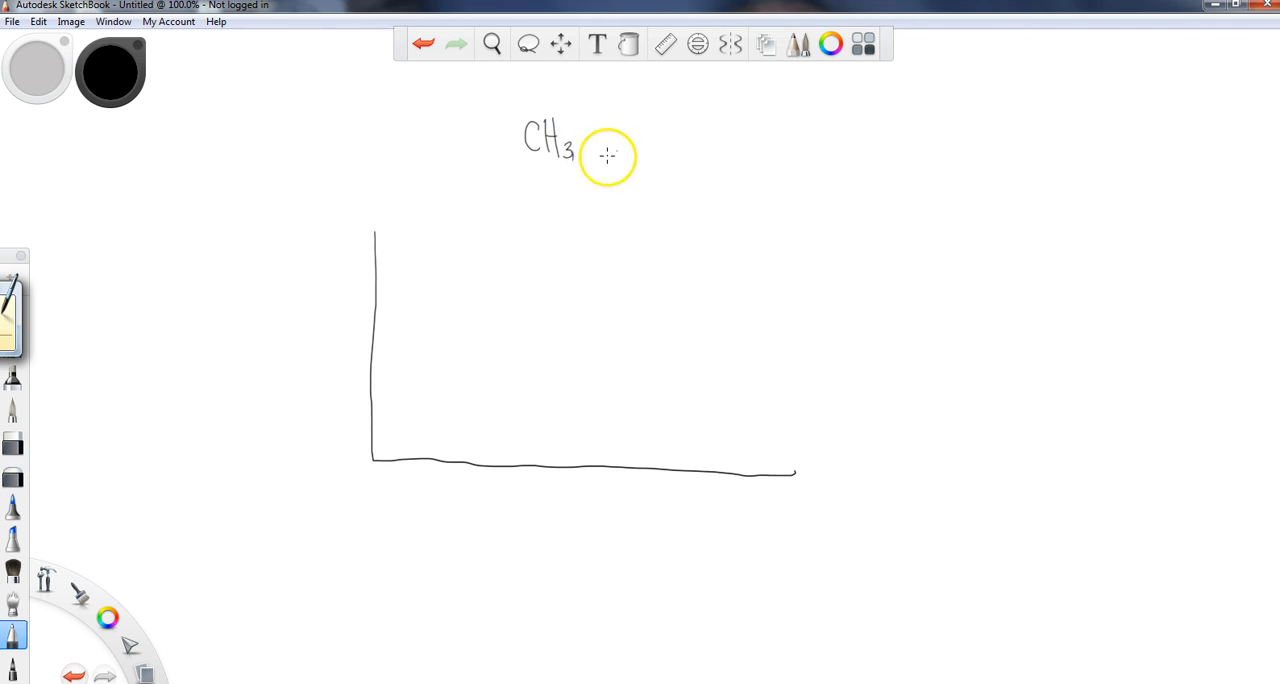
Step: Add CH2OH after CH3 so the formula reads CH3CH2OH
drag(590, 135, 635, 155)
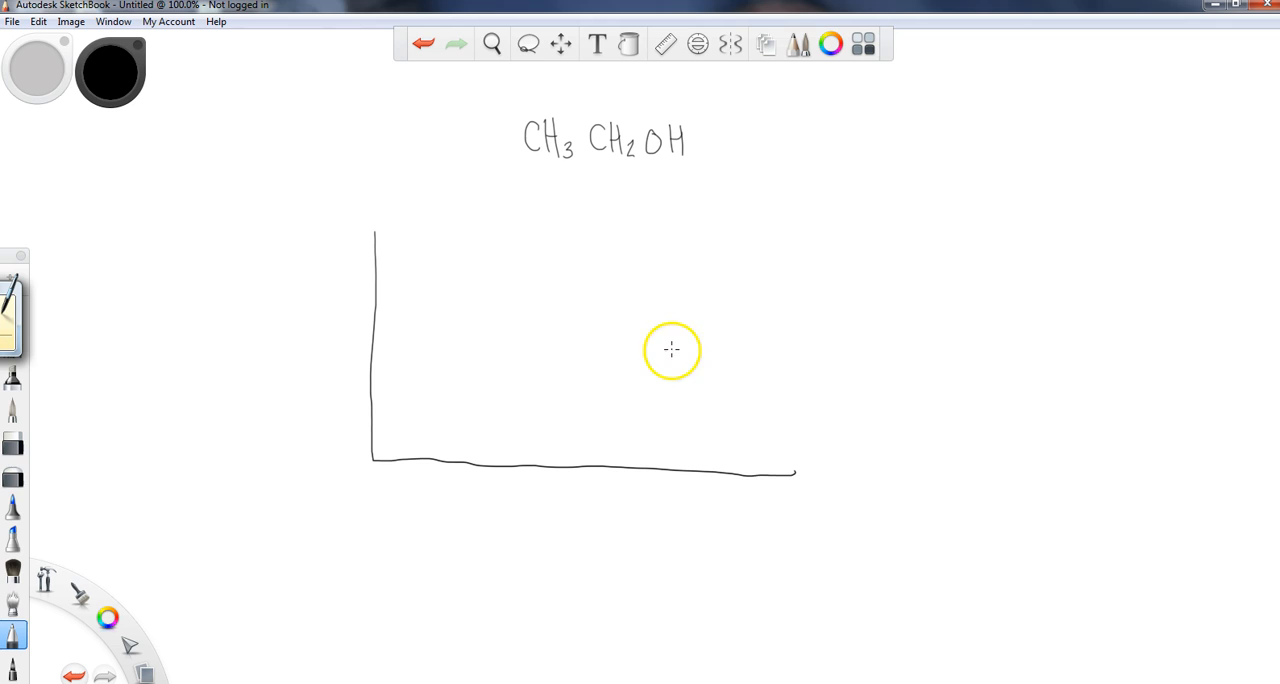
mouse_move(764, 502)
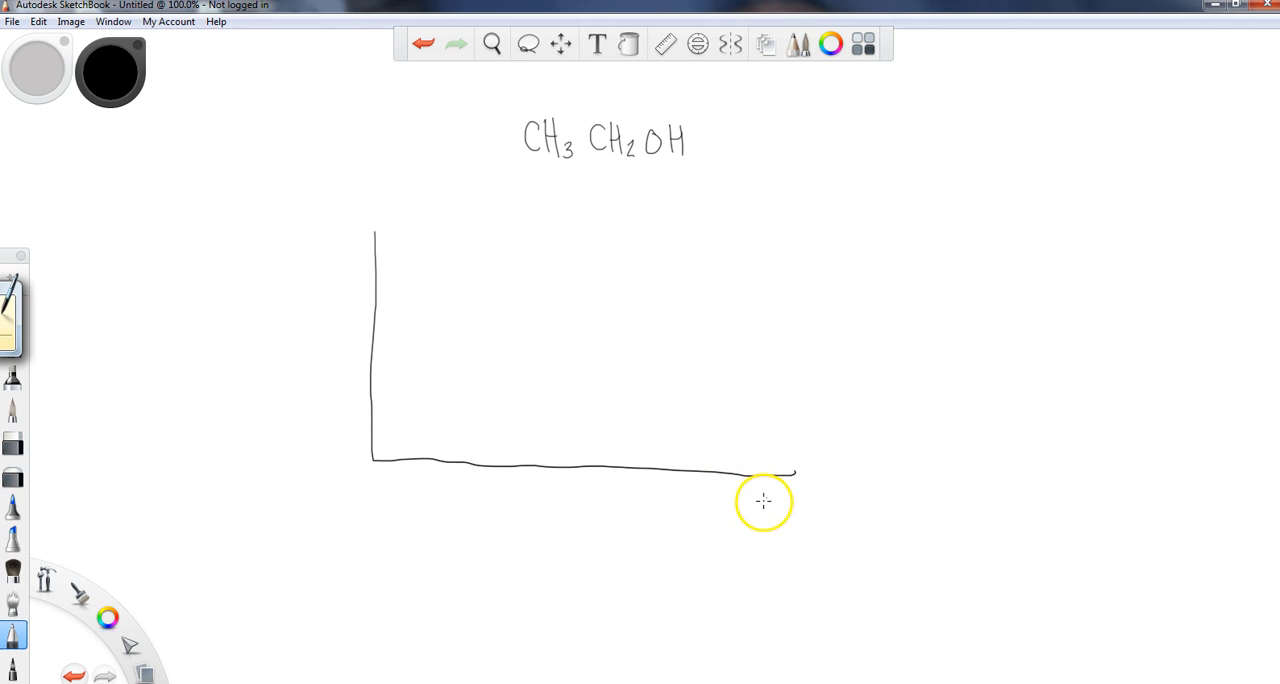
mouse_move(695, 489)
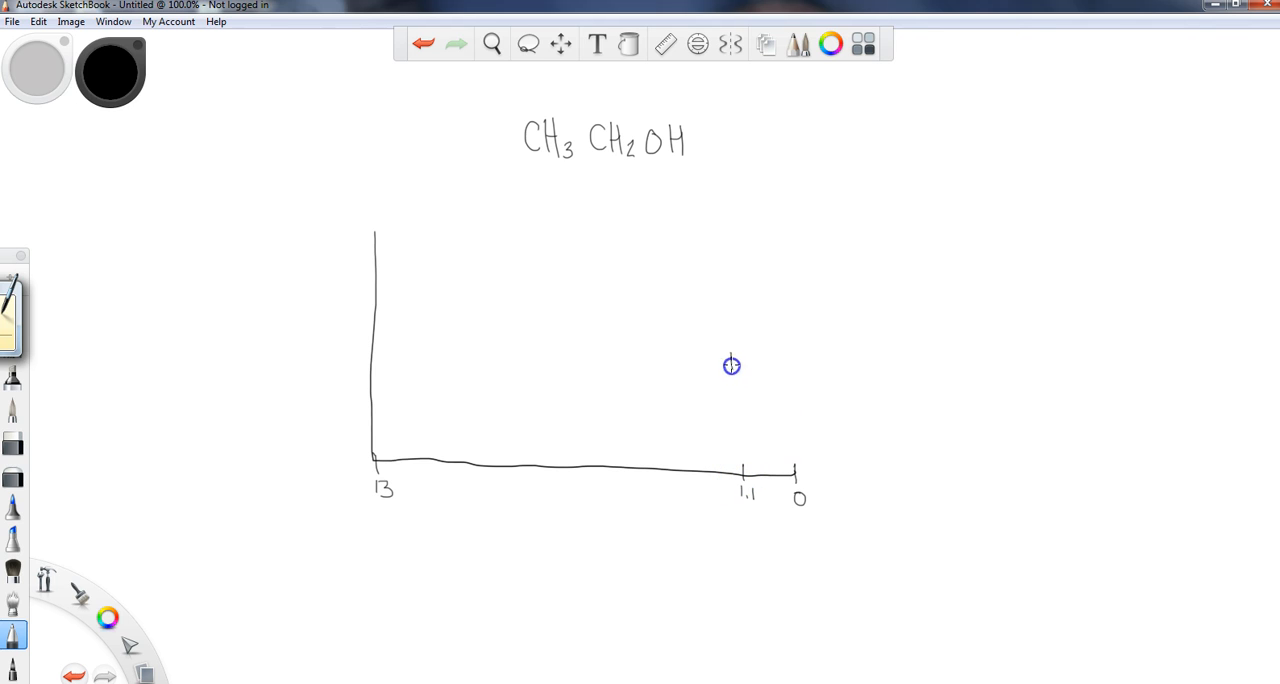
Step: Draw the CH3 peak at 1.1 and the CH2 peak at 4.0
drag(731, 355, 733, 475)
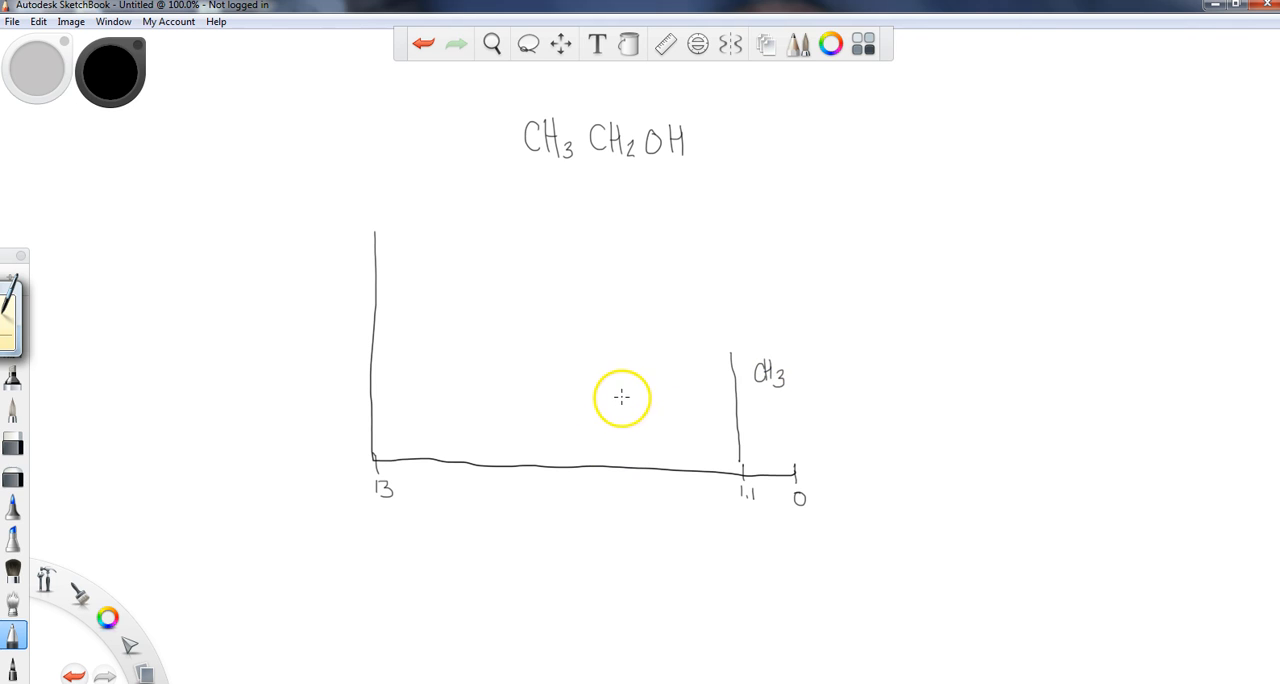
drag(608, 355, 610, 427)
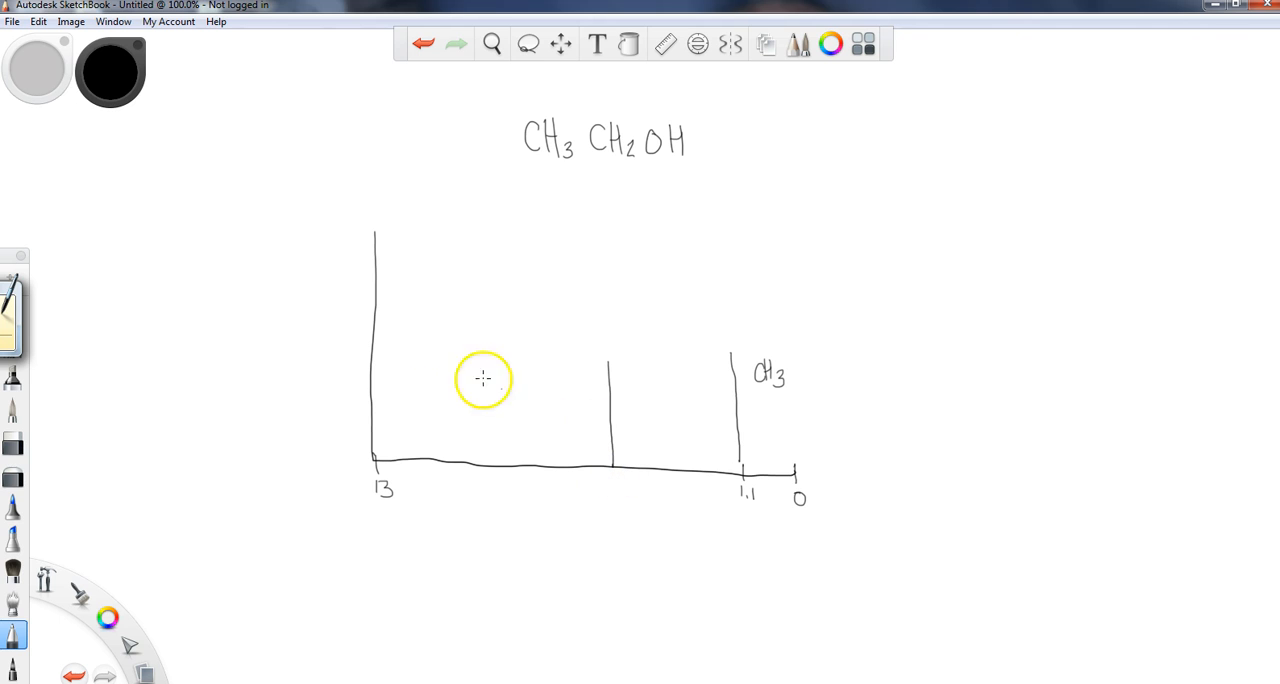
mouse_move(734, 327)
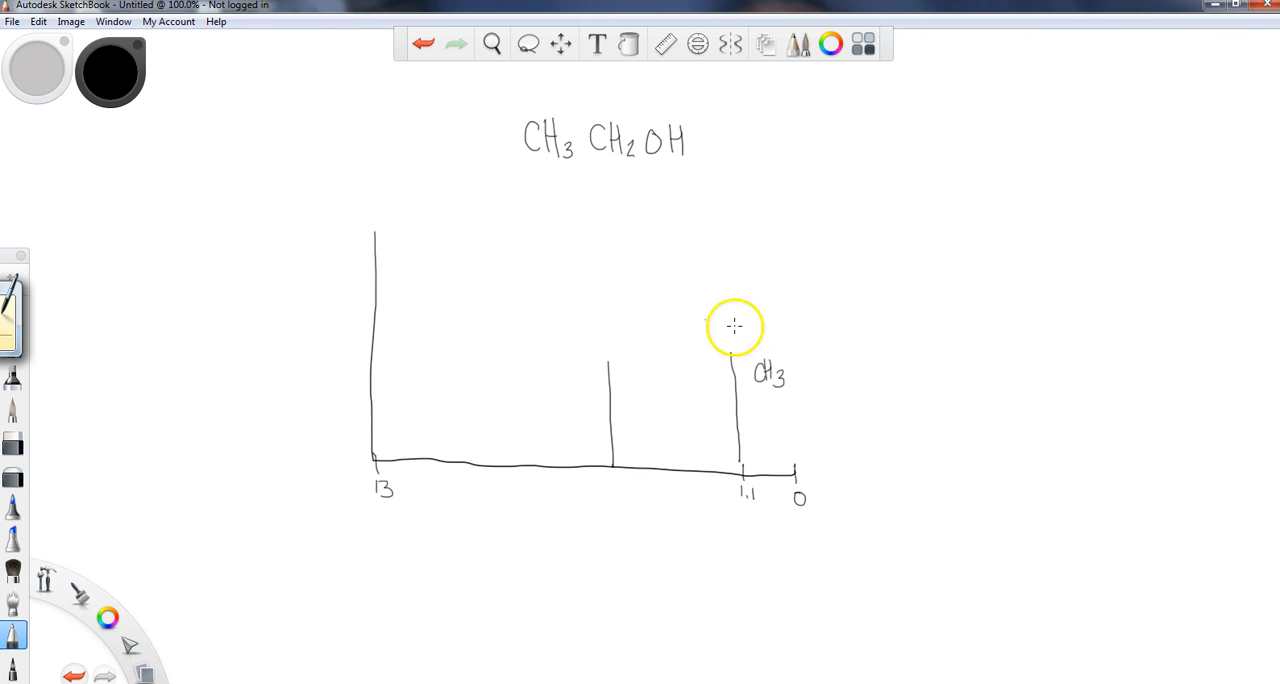
mouse_move(597, 457)
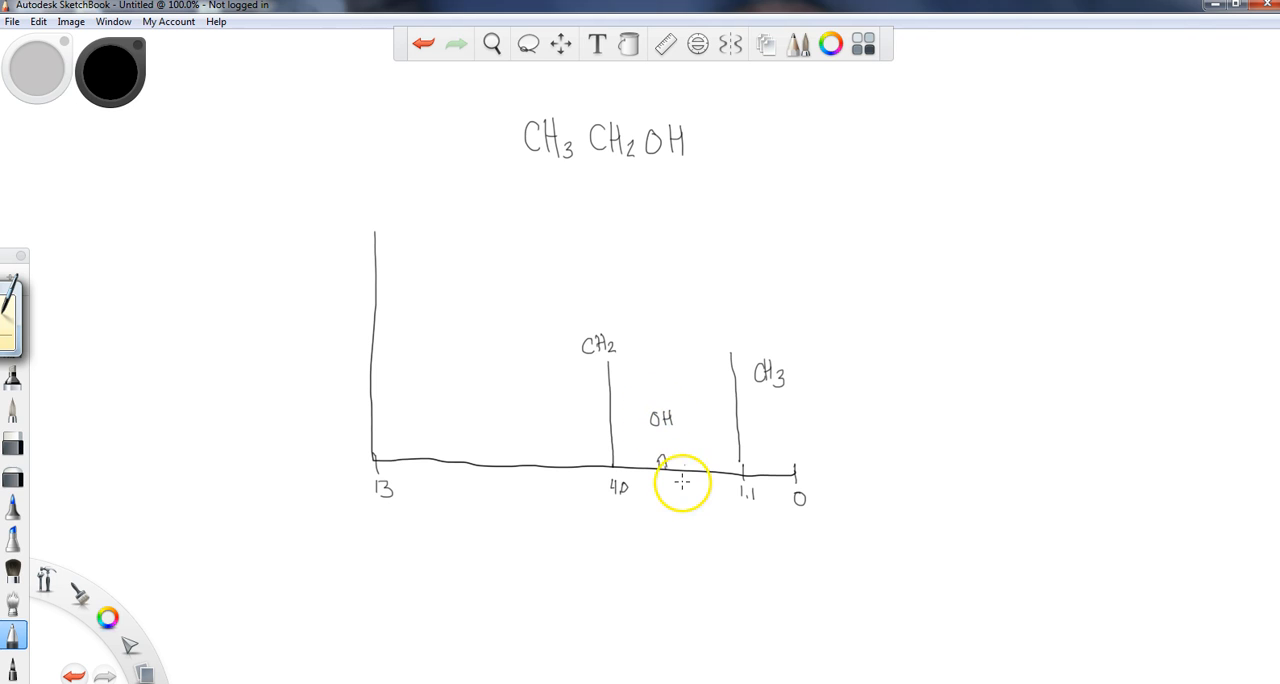
mouse_move(573, 168)
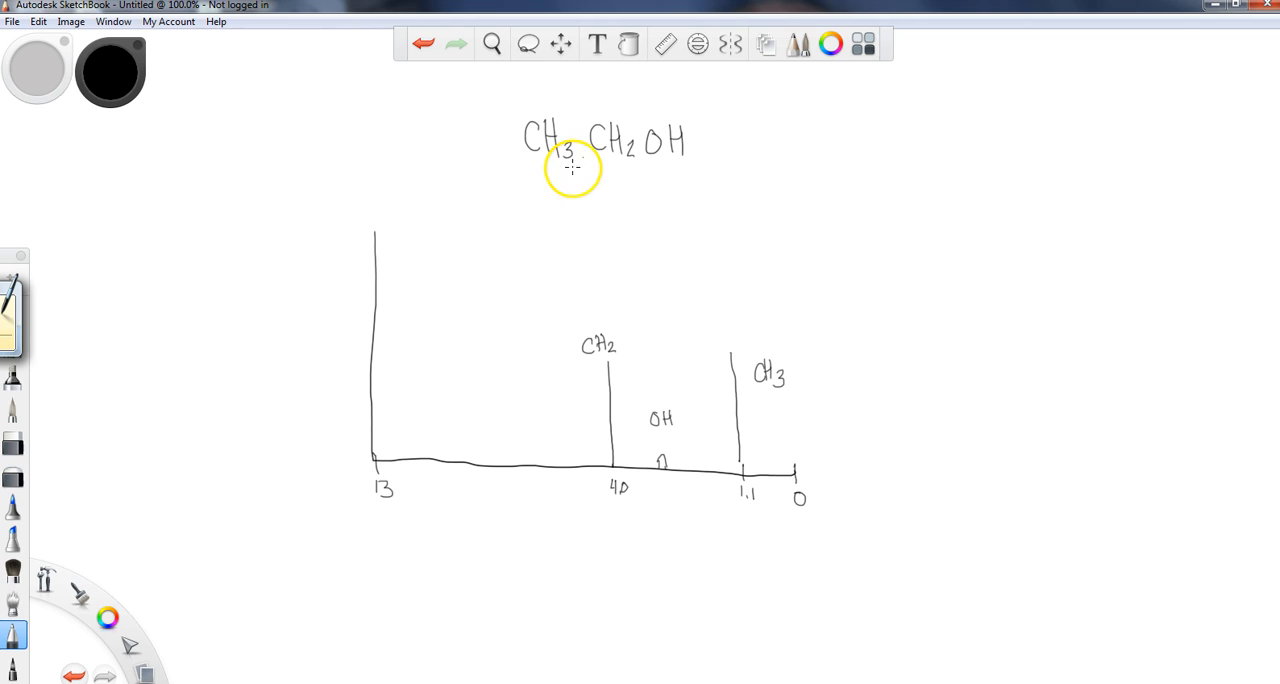
mouse_move(737, 437)
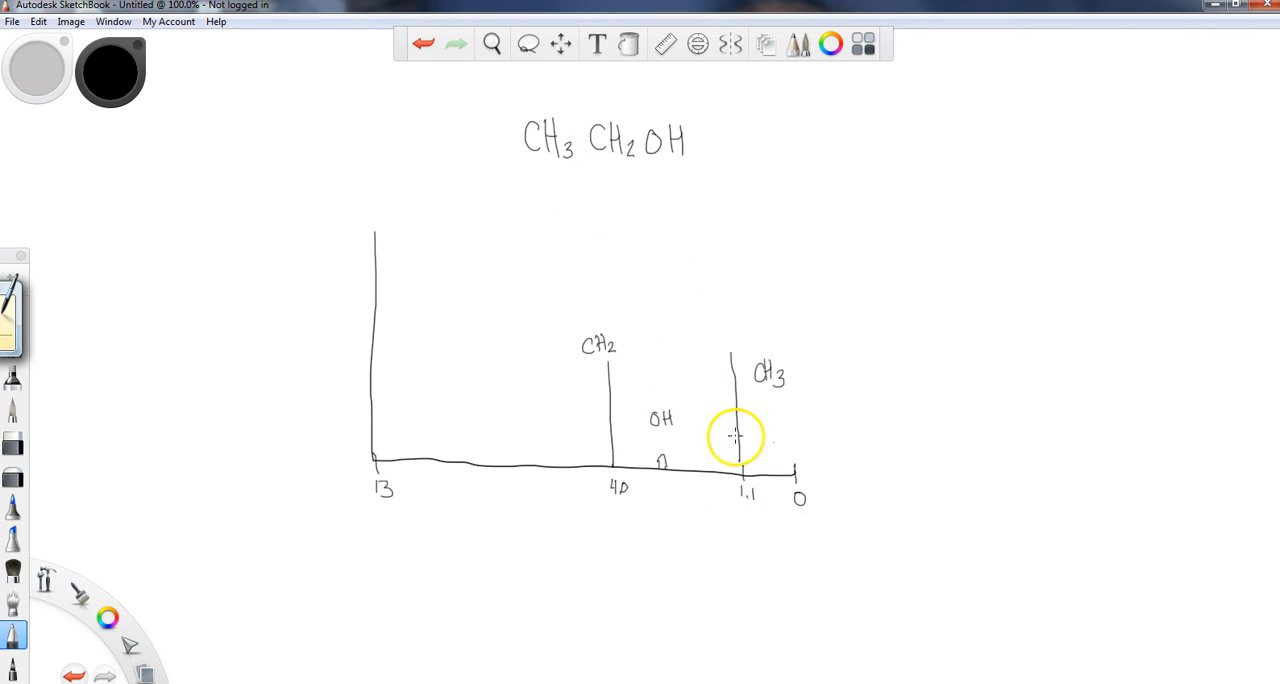
mouse_move(620, 163)
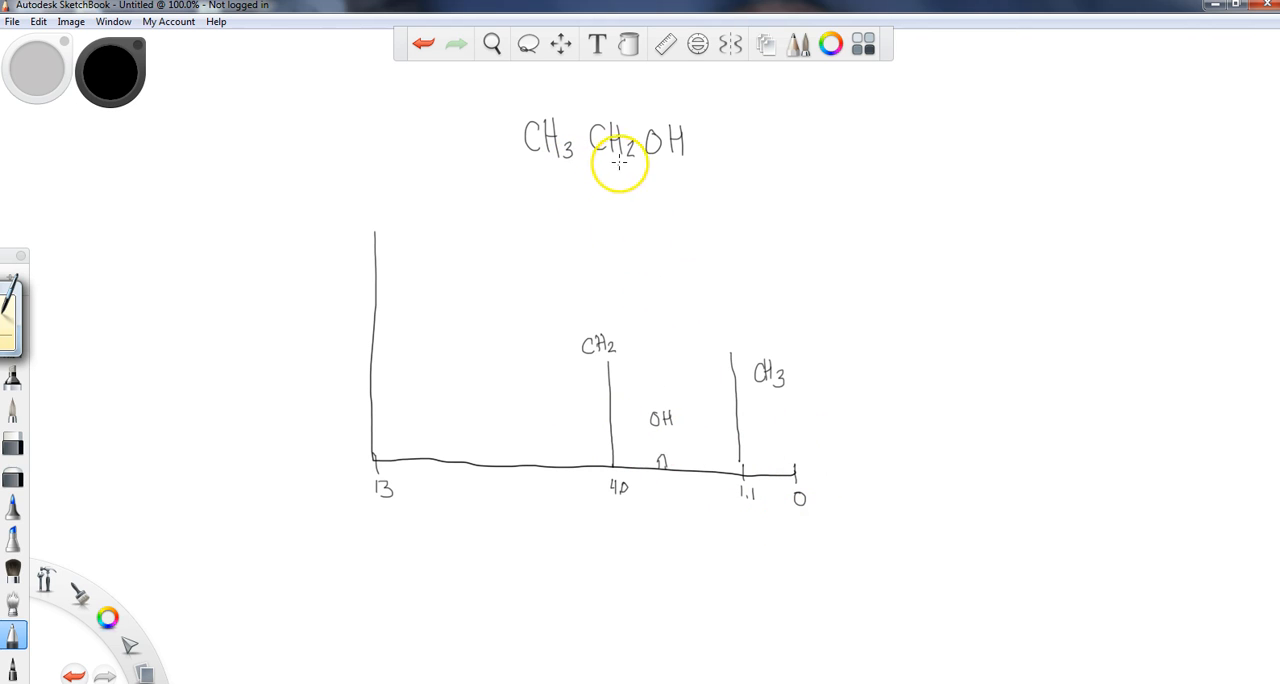
mouse_move(550, 163)
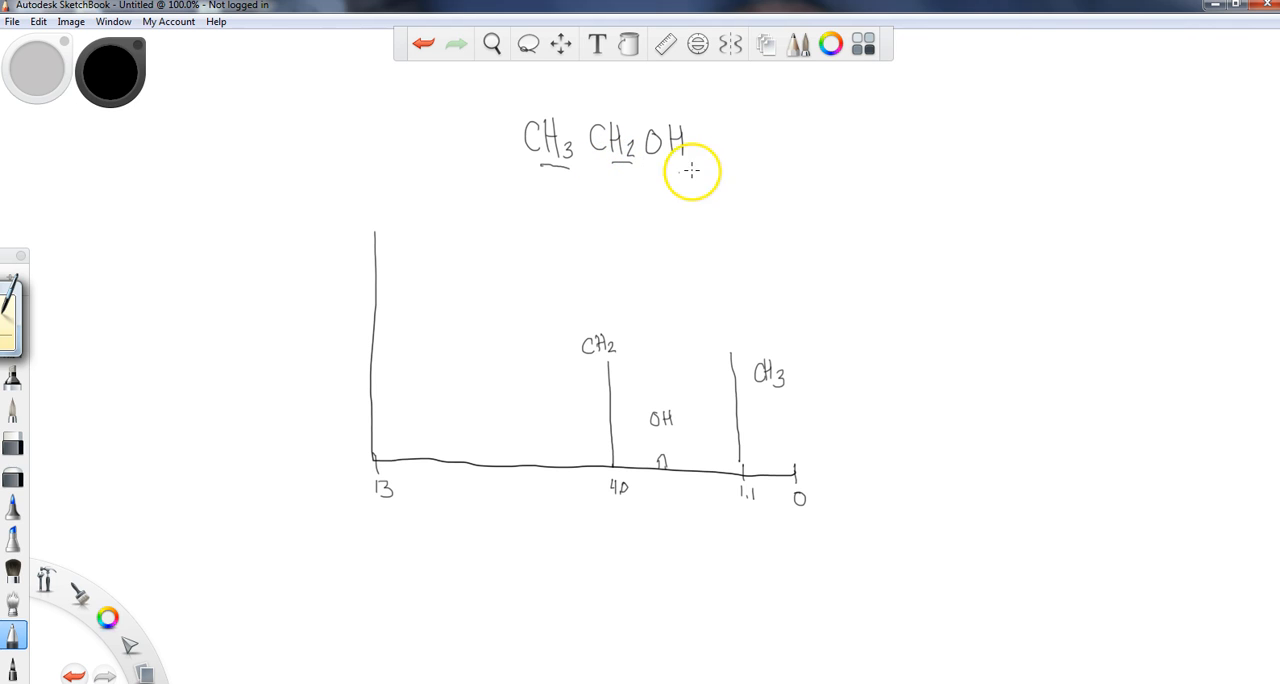
mouse_move(695, 323)
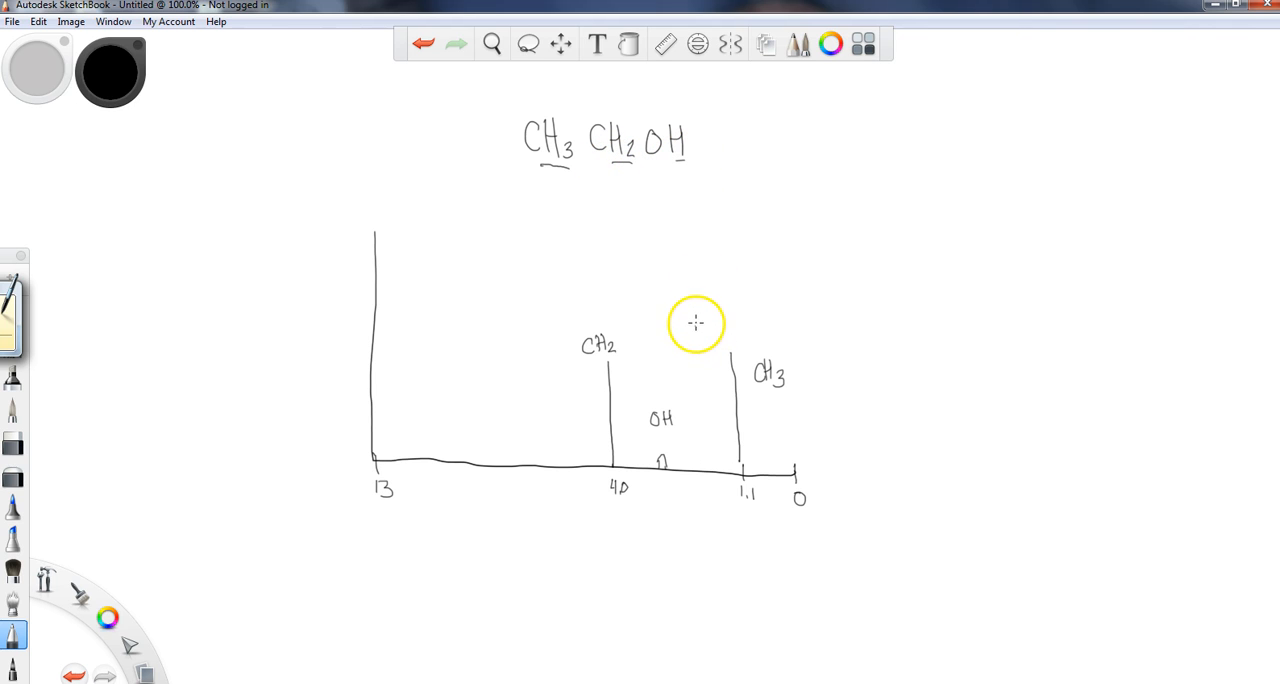
mouse_move(562, 146)
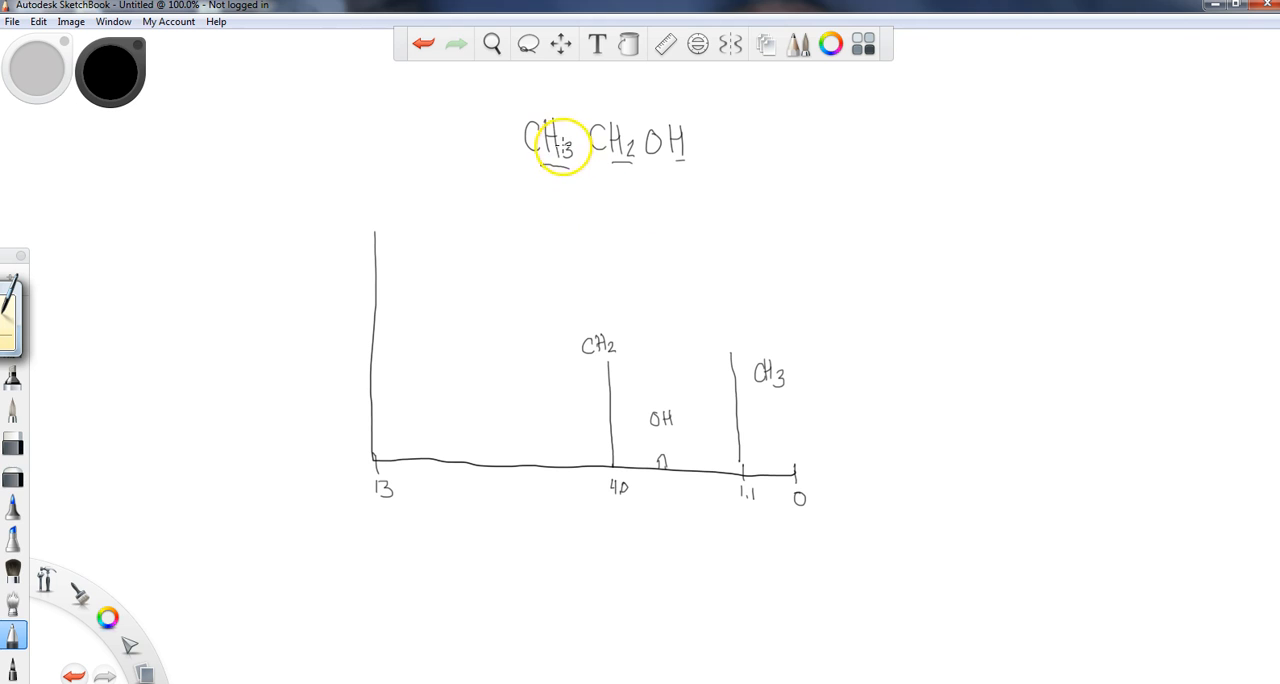
mouse_move(580, 428)
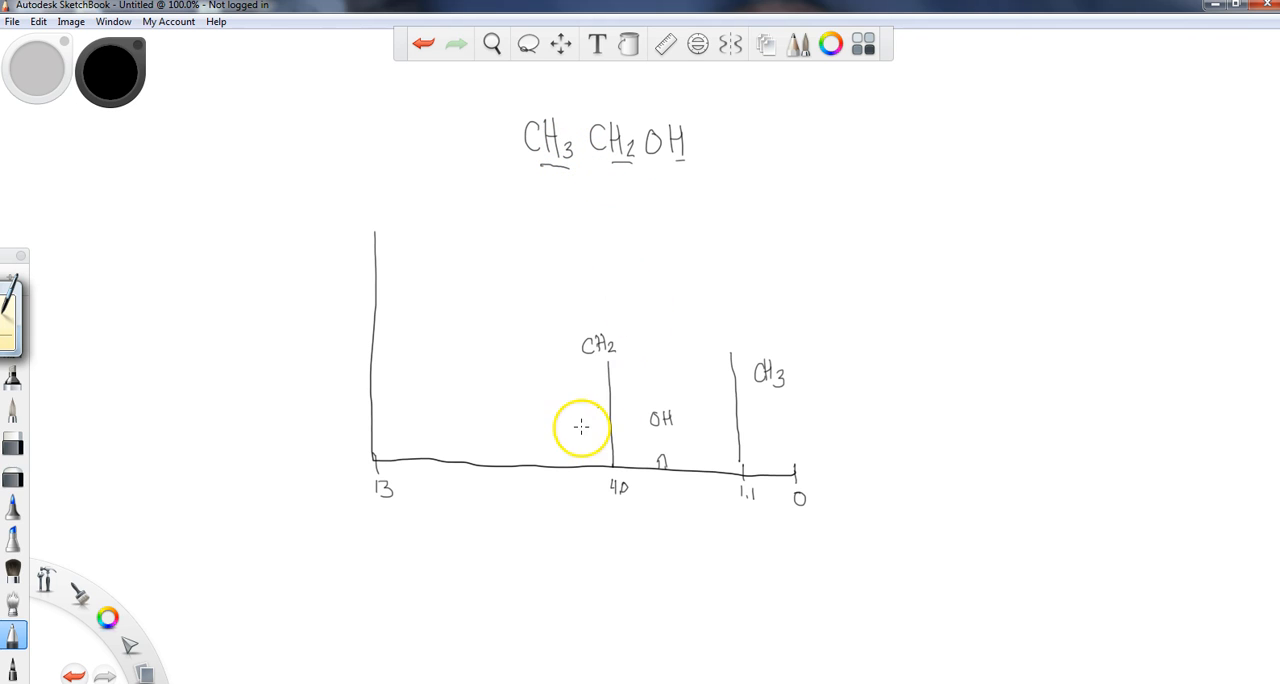
mouse_move(547, 226)
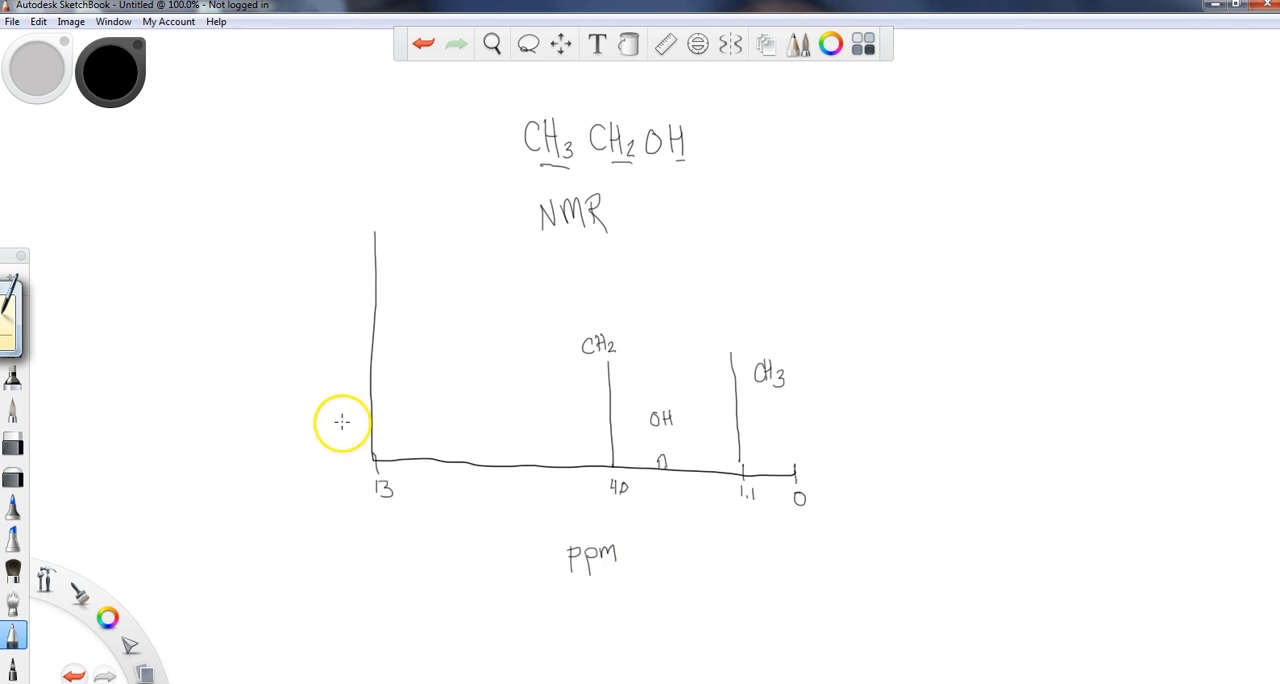
mouse_move(337, 367)
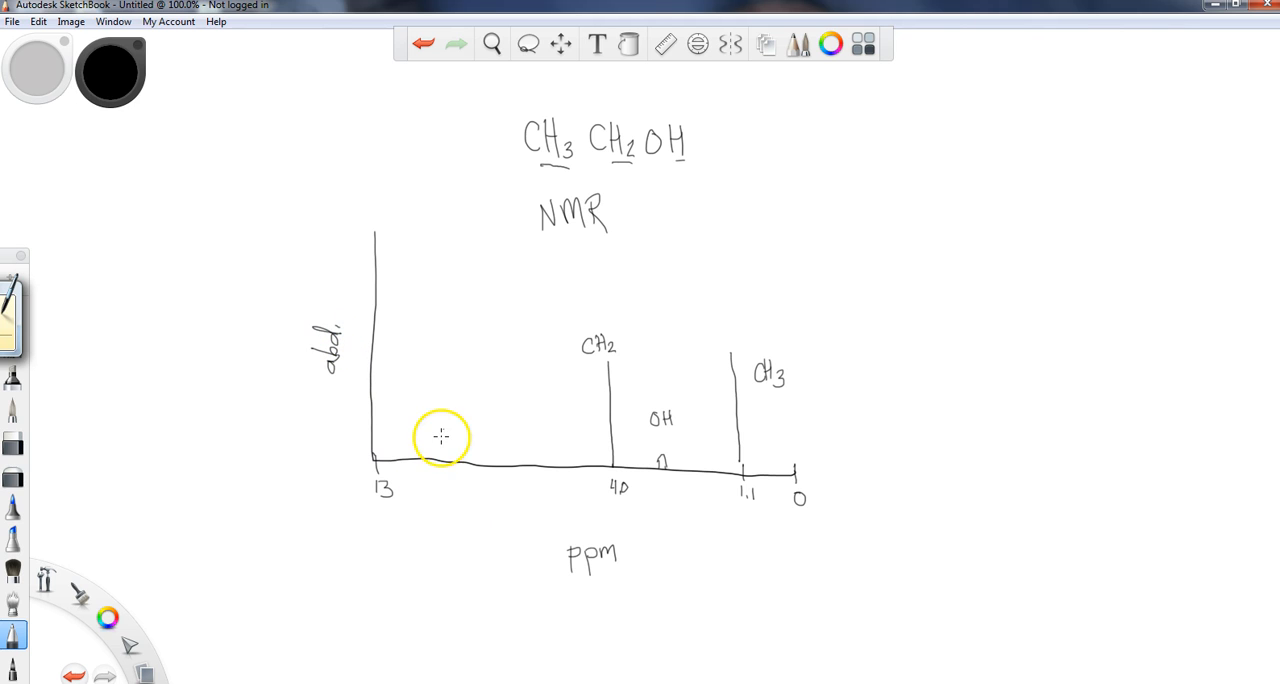
mouse_move(643, 379)
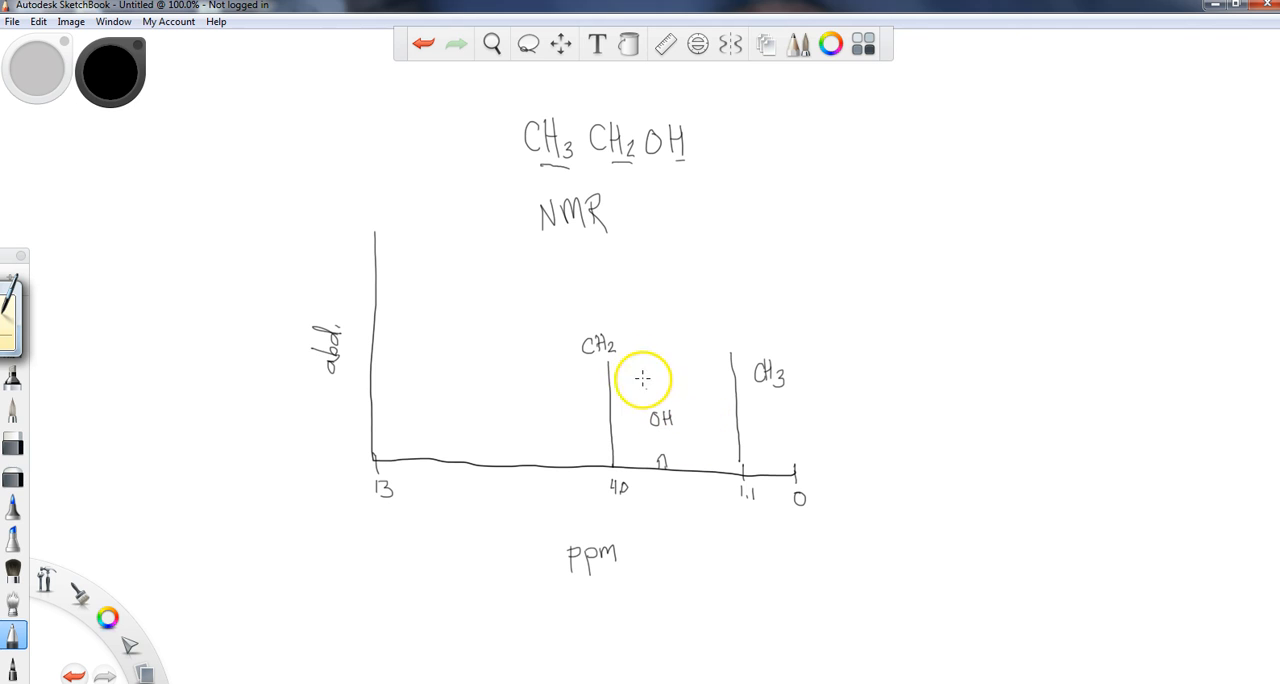
mouse_move(623, 372)
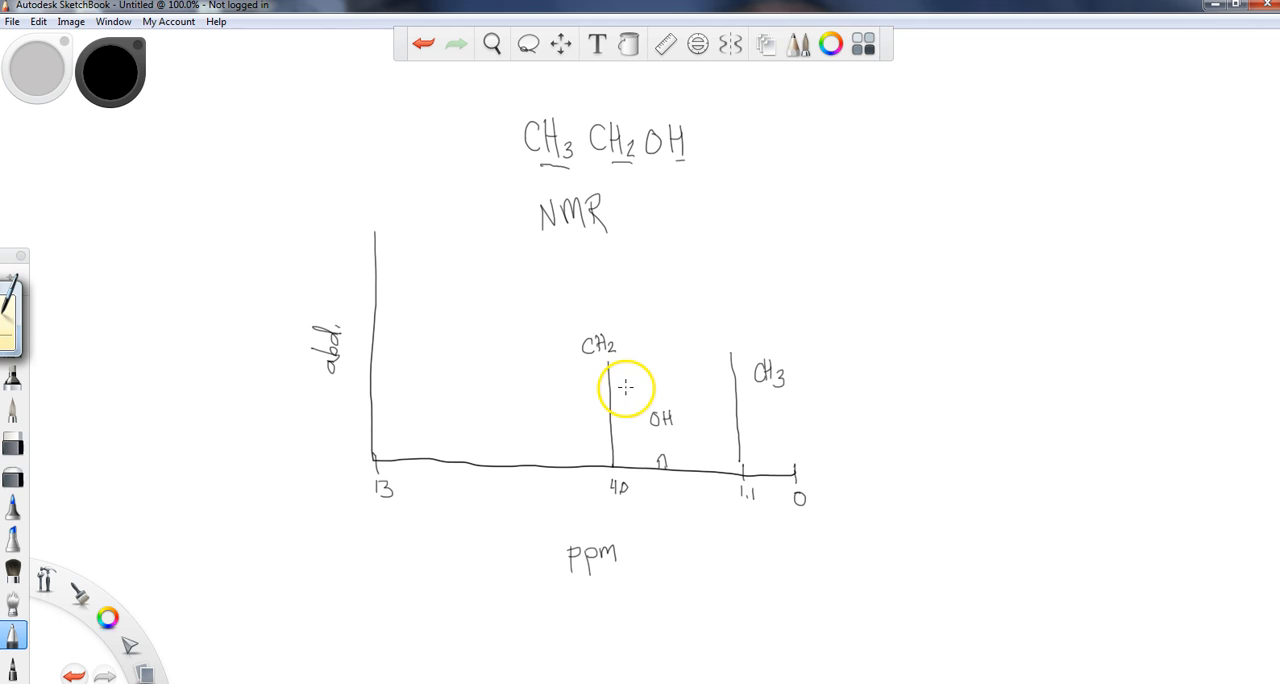
mouse_move(717, 333)
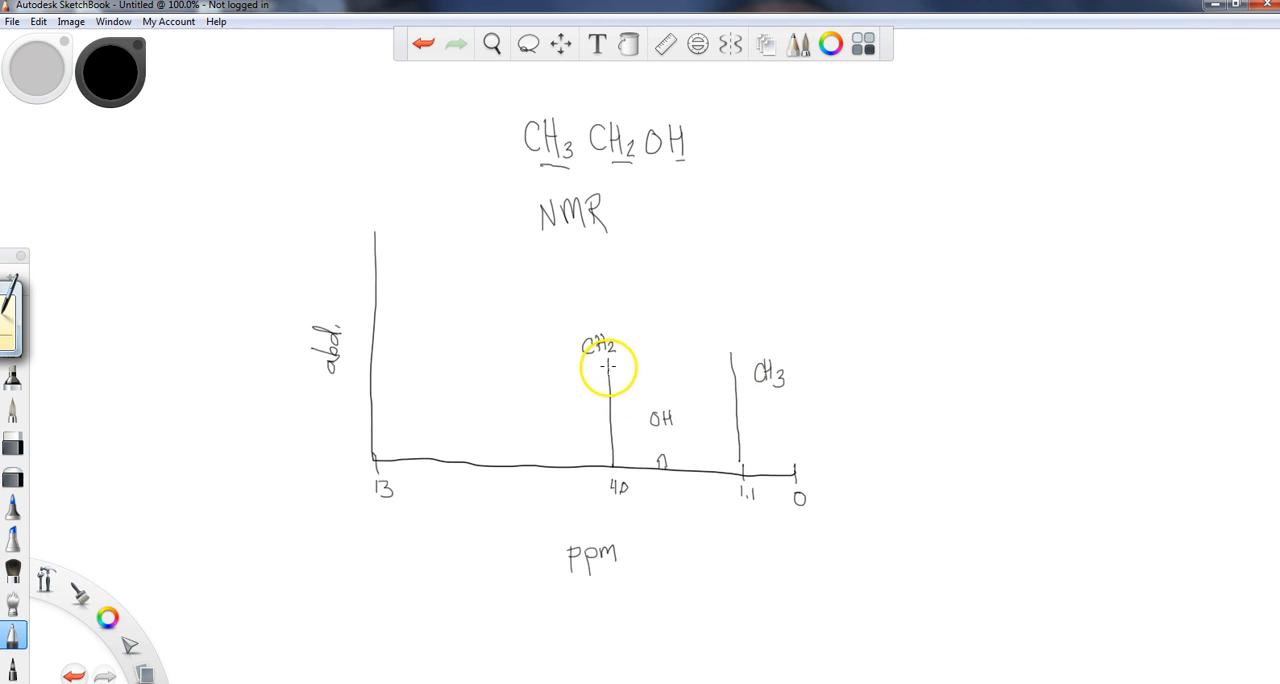
mouse_move(130, 437)
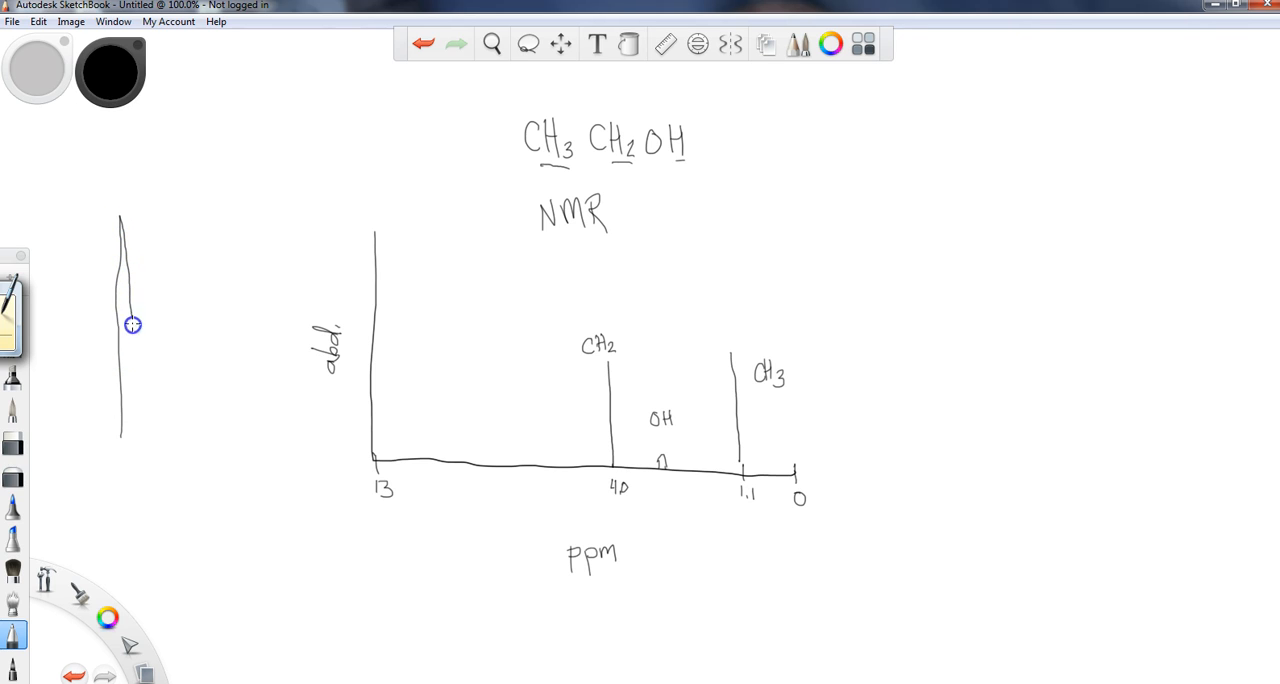
Step: Sketch a tall narrow peak outline left of the graph, with an 'area' arrow
drag(133, 325, 150, 445)
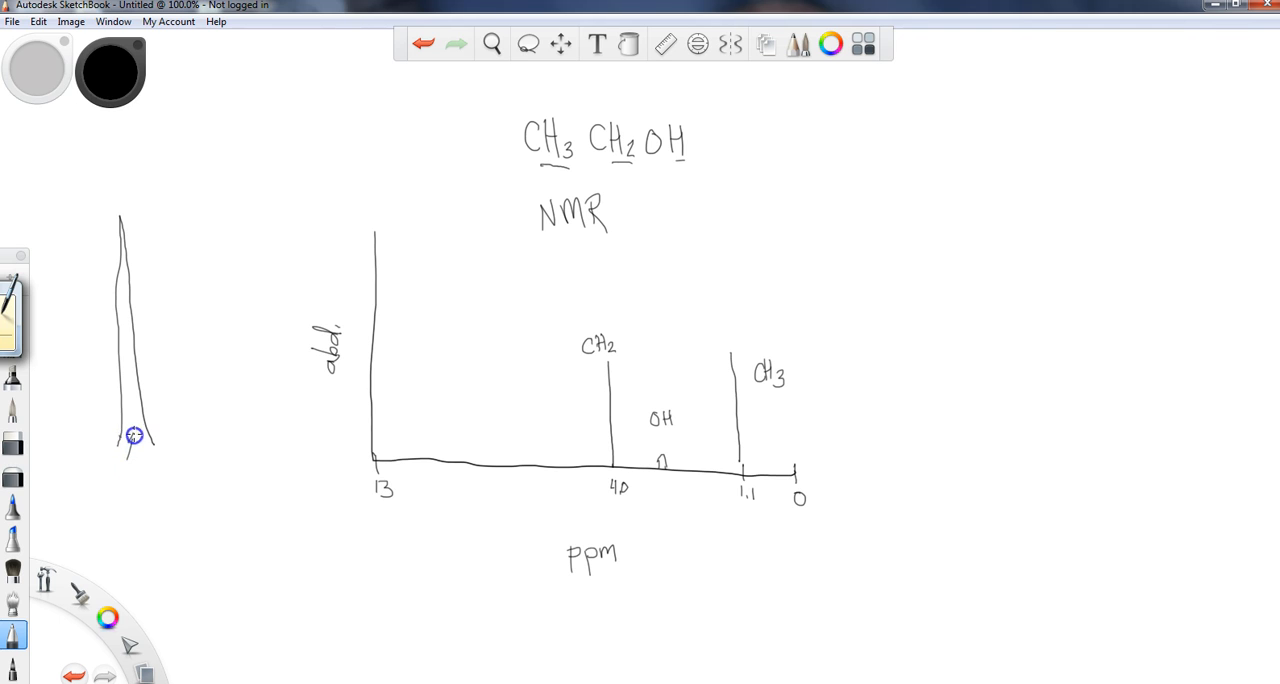
drag(132, 435, 148, 470)
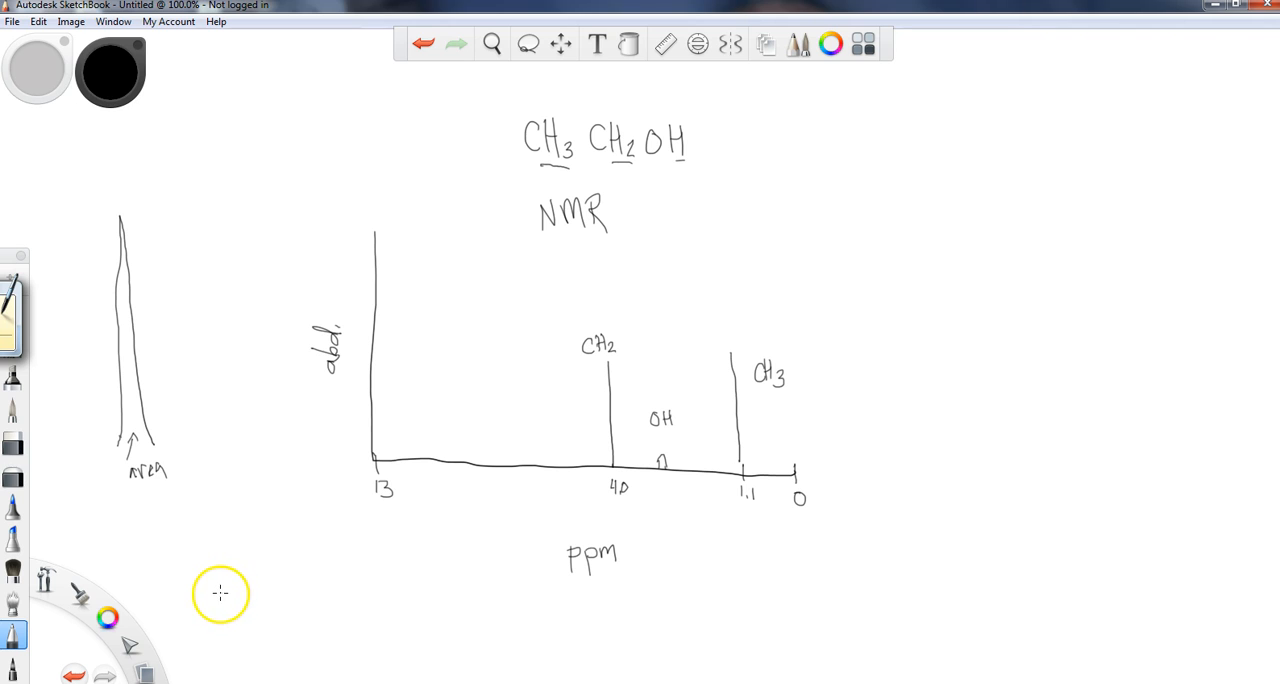
mouse_move(723, 264)
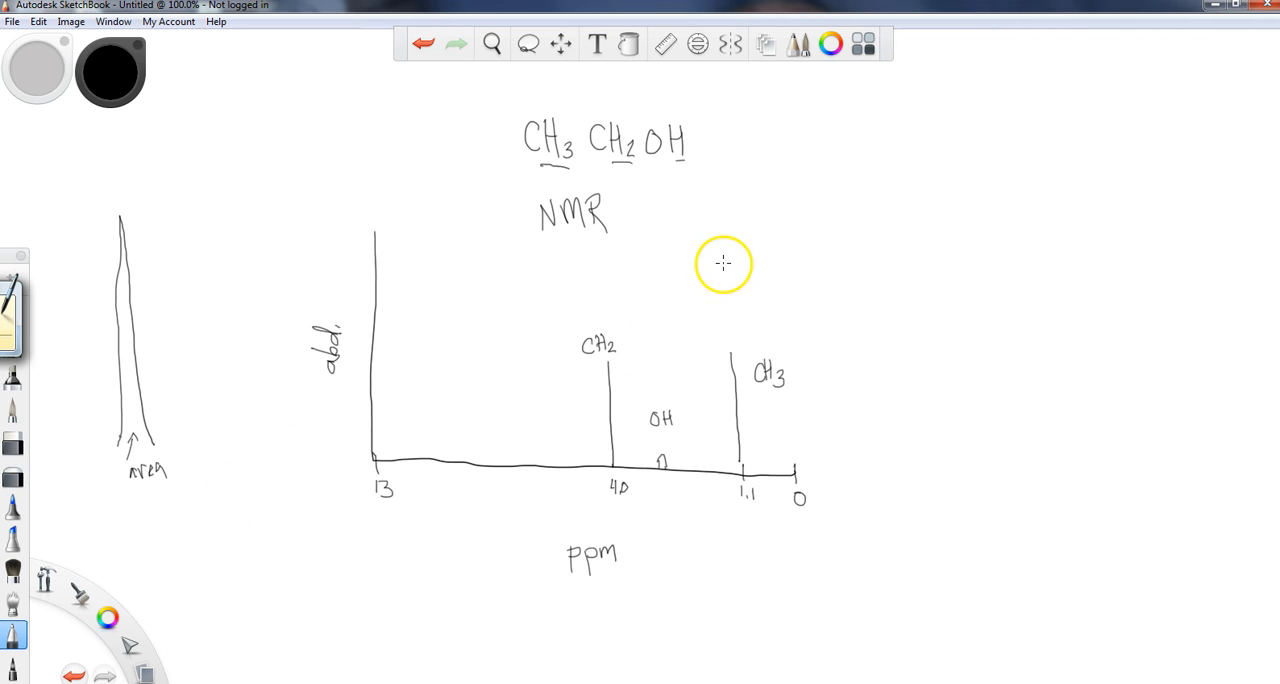
Step: Draw integral signs over the CH2 and OH peaks and at the upper right
drag(717, 250, 702, 302)
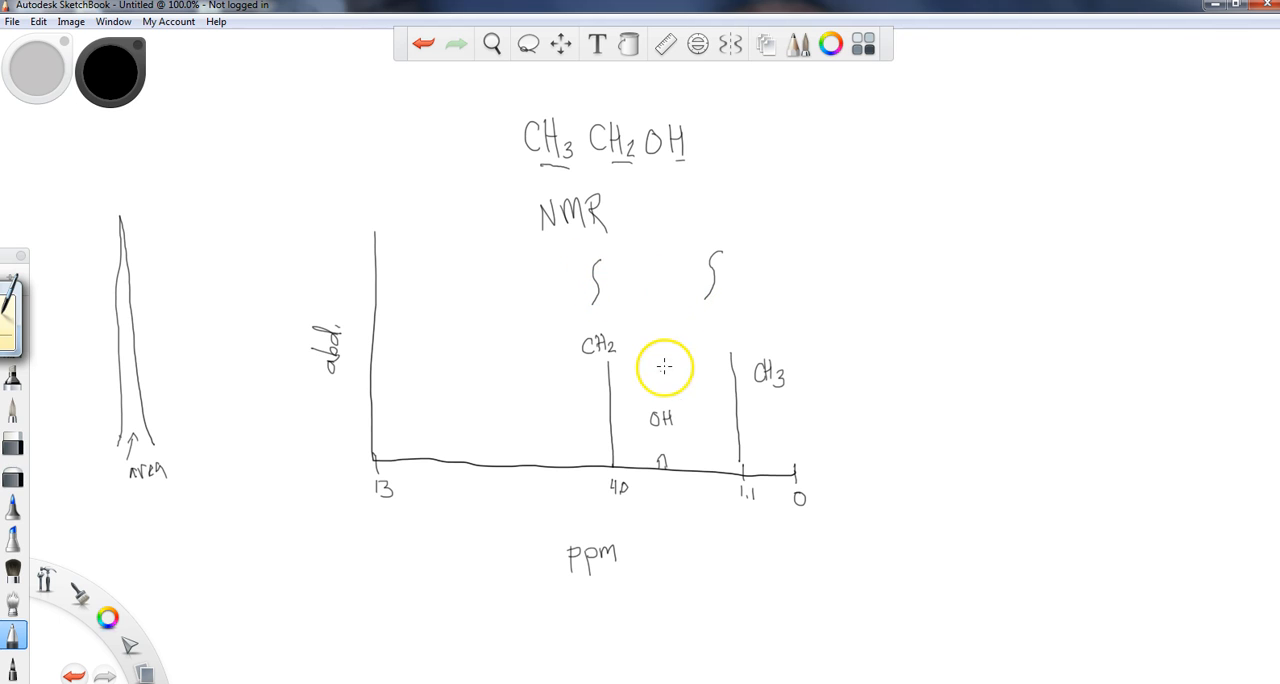
drag(655, 360, 650, 410)
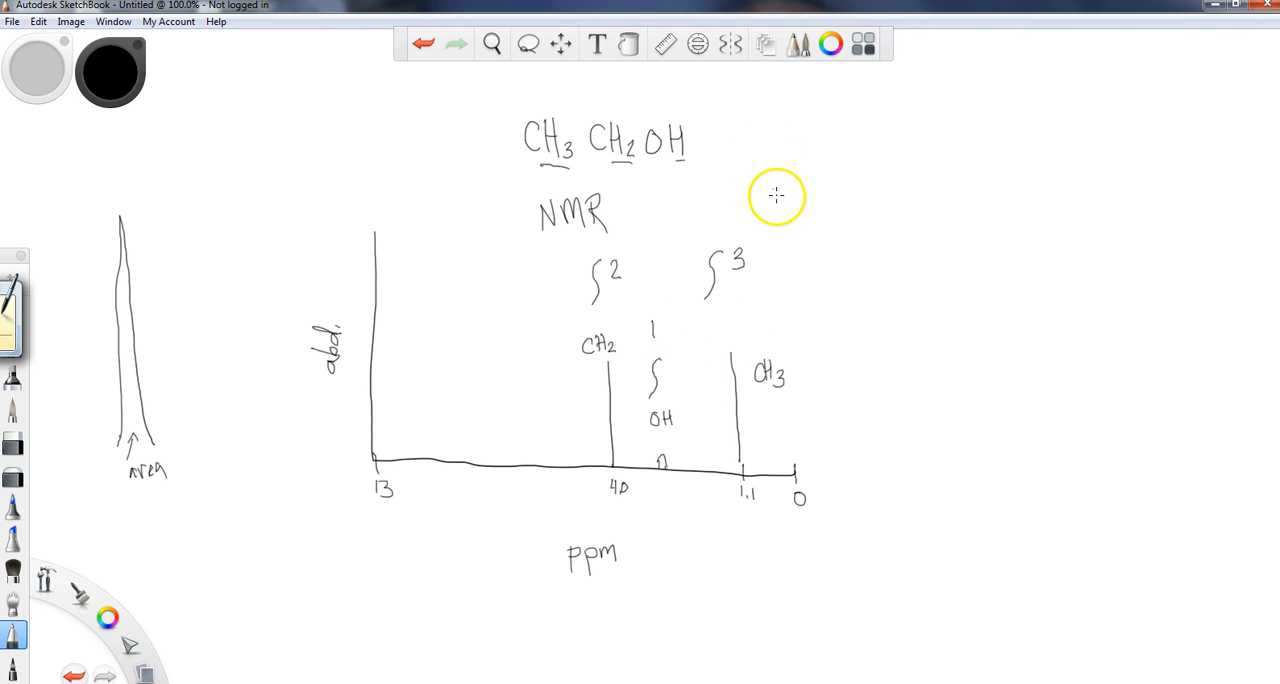
drag(865, 165, 858, 235)
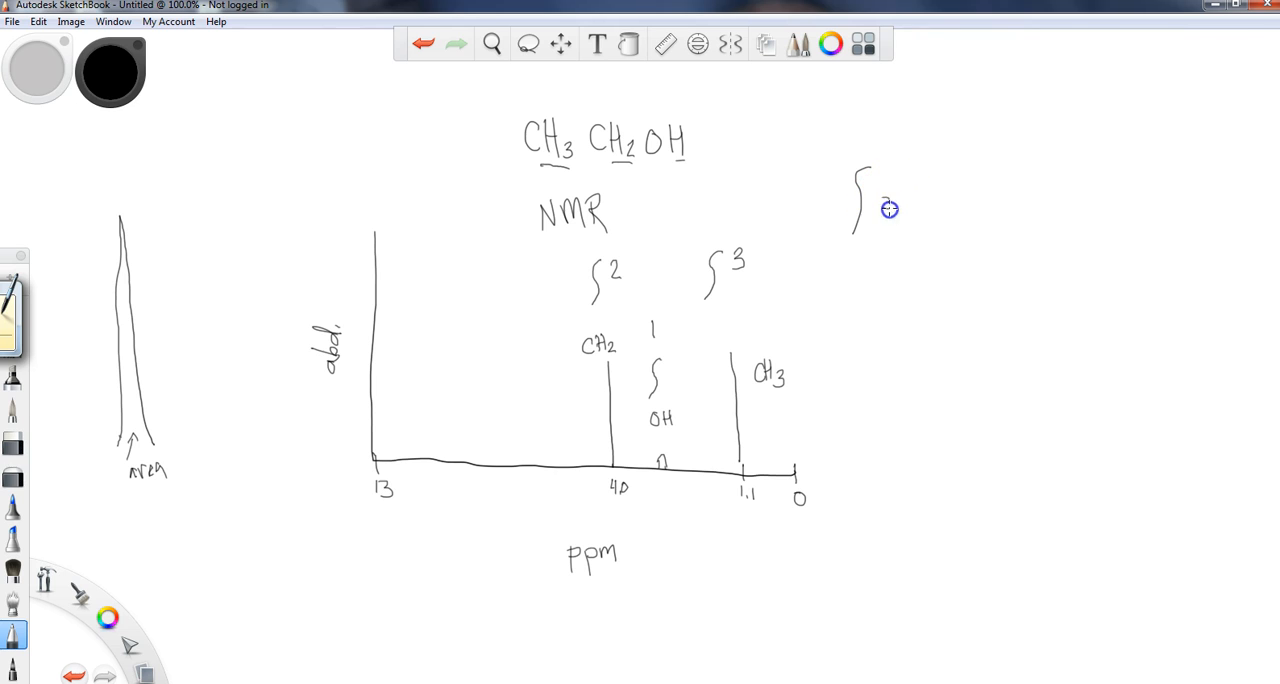
Step: Handwrite '= area under the peak ~ # H's for that signal' beside the integral
drag(885, 208, 940, 208)
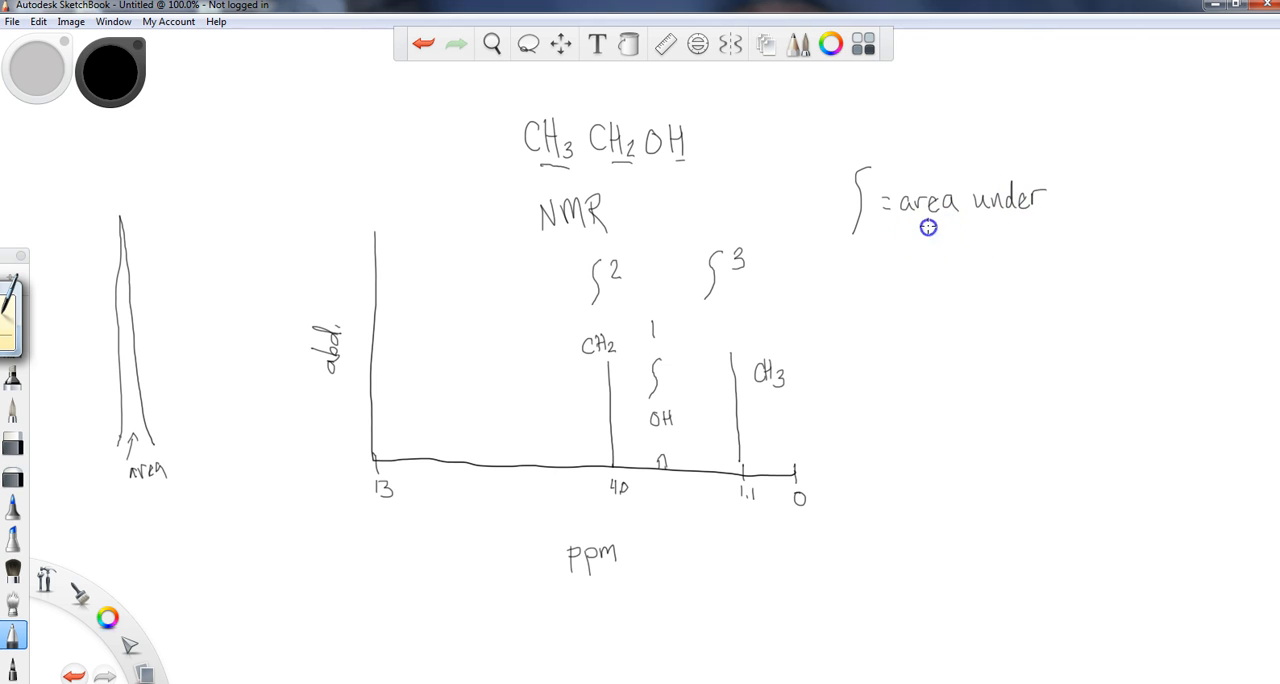
drag(920, 247, 995, 265)
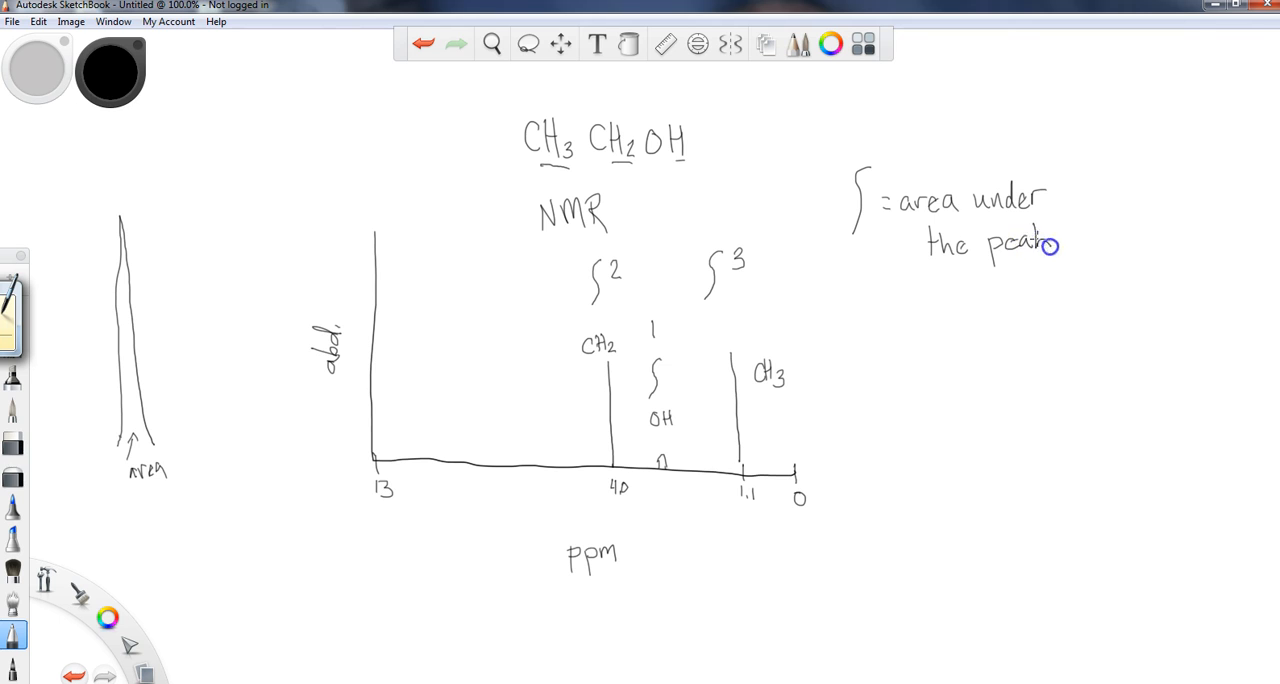
mouse_move(1100, 218)
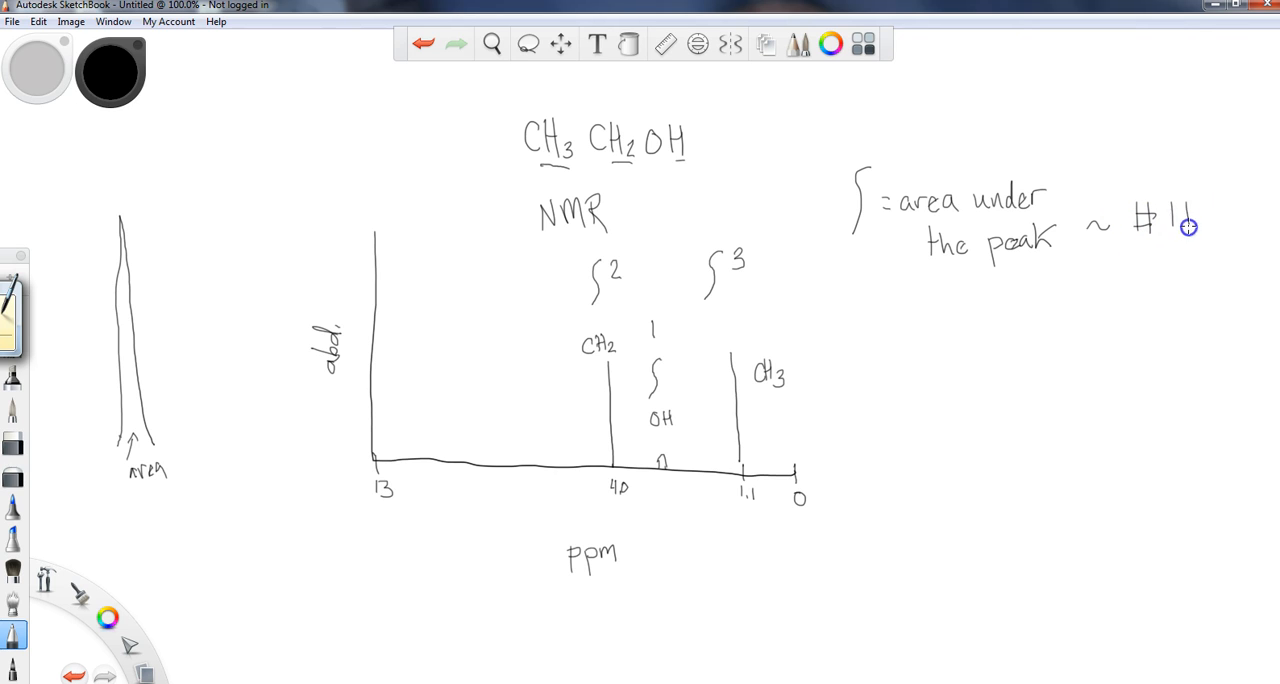
drag(1185, 225, 1125, 287)
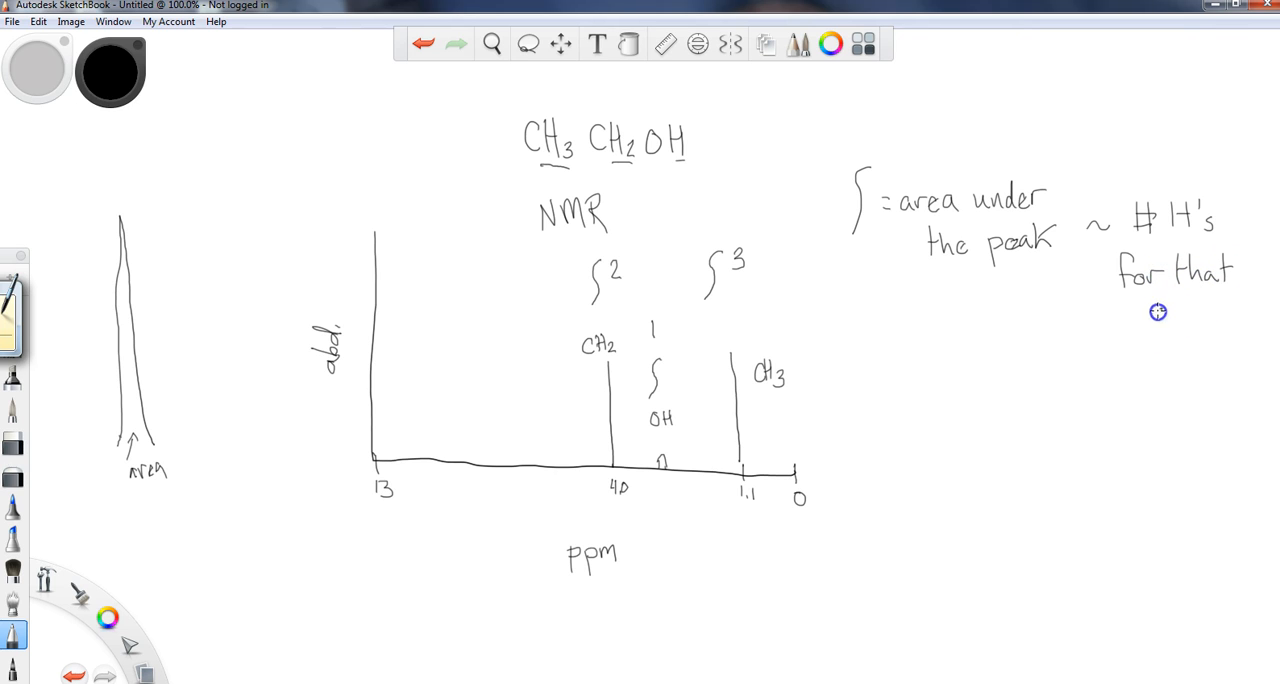
text(signal)
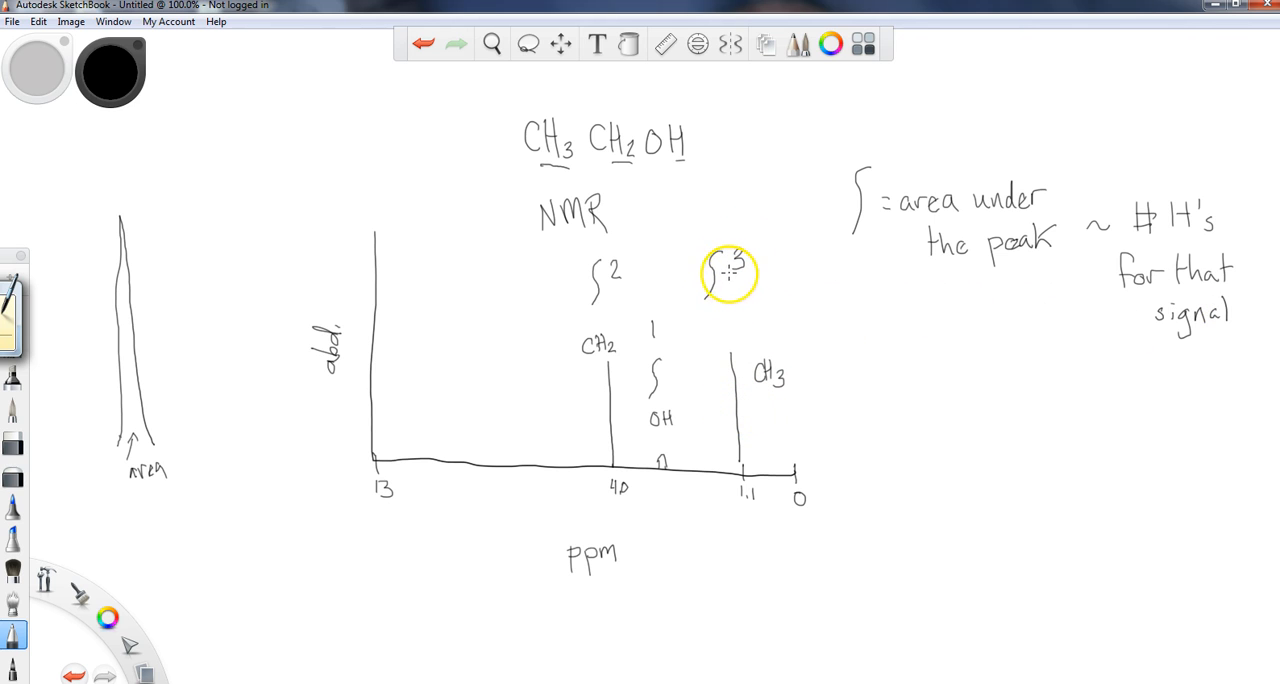
drag(728, 273, 622, 280)
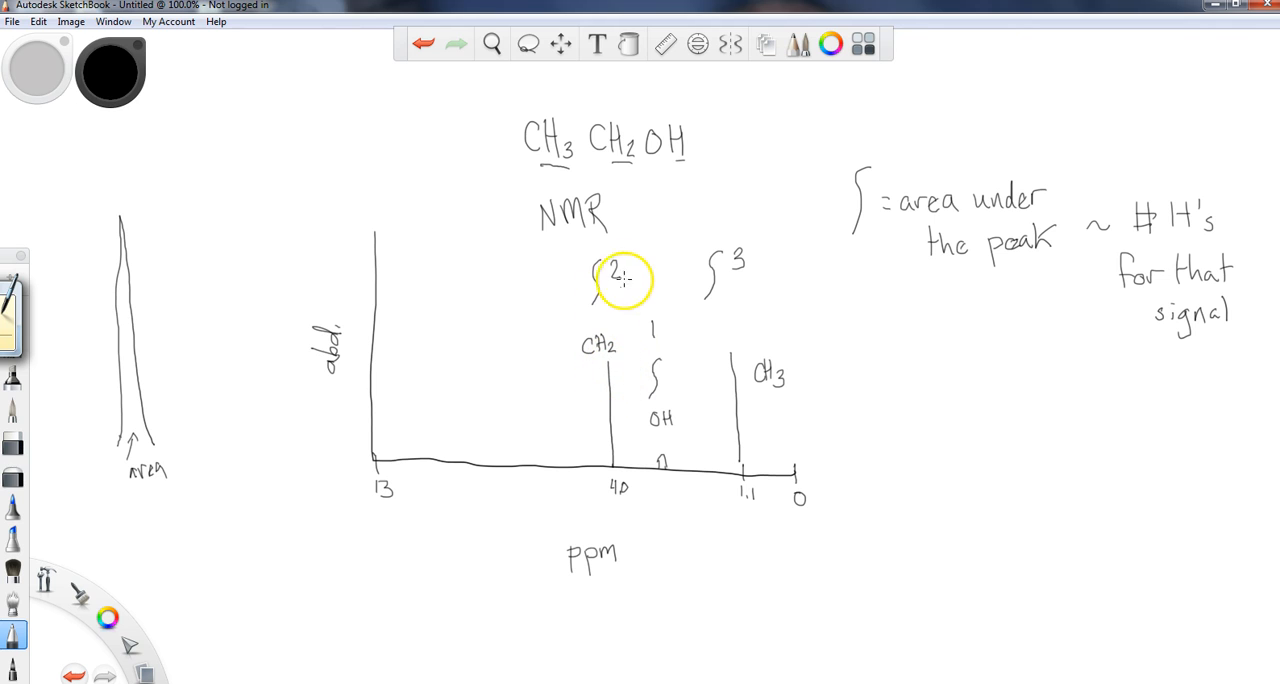
mouse_move(672, 355)
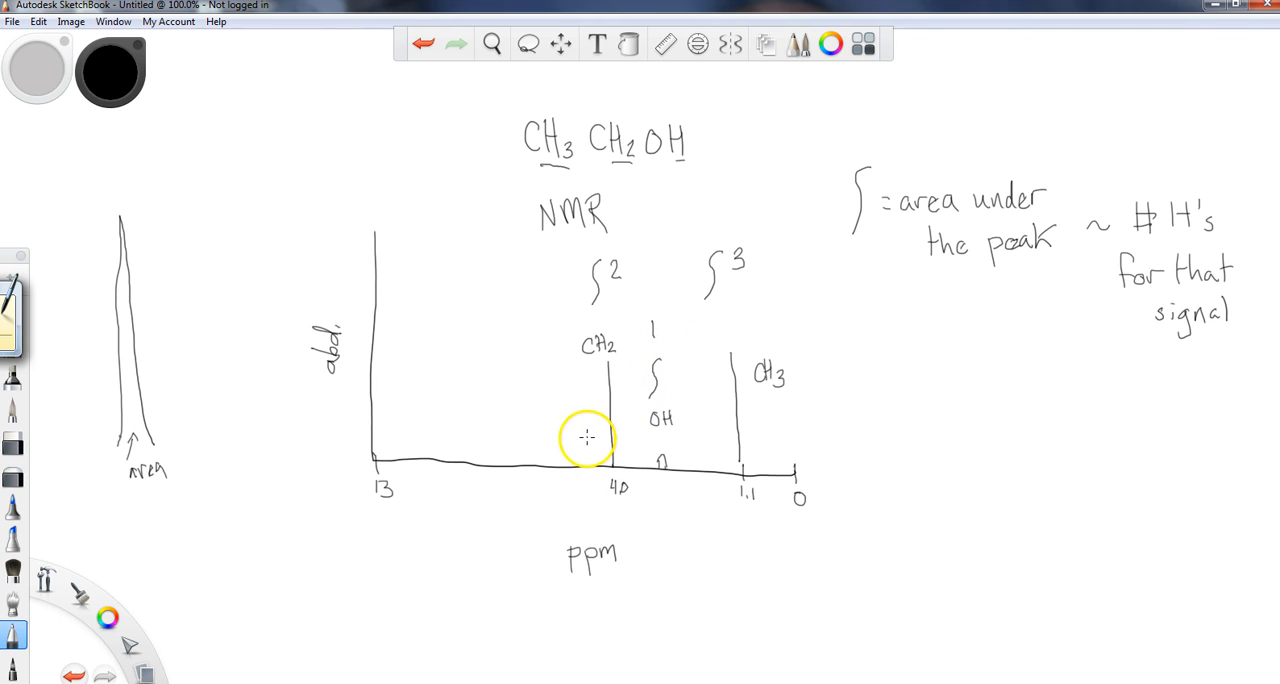
mouse_move(232, 655)
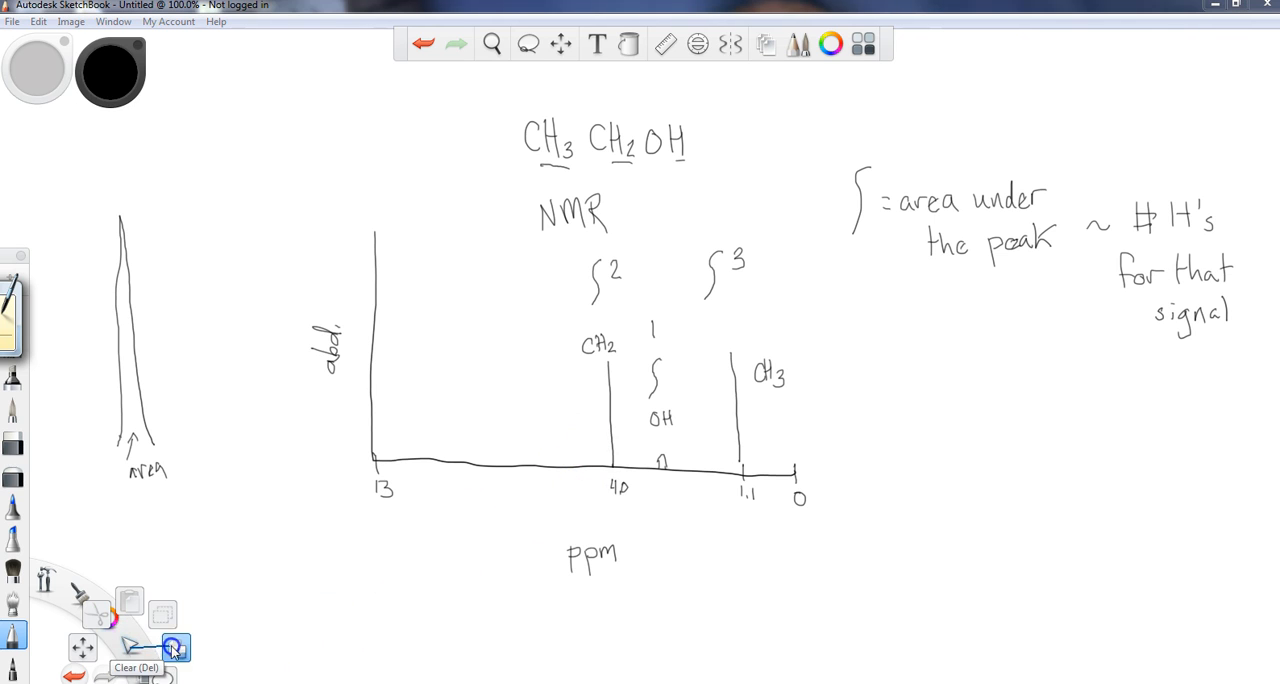
Step: Erase the whole canvas with Clear
click(176, 647)
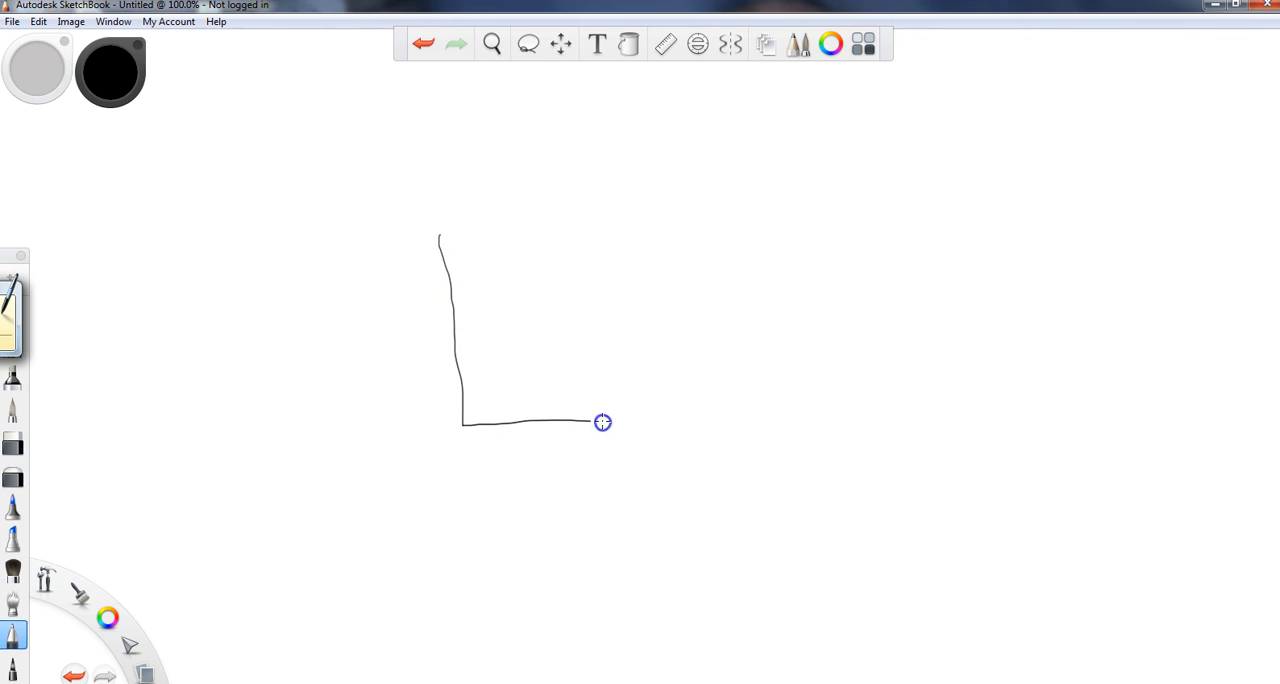
Step: Draw a new axis running from 13 to 0 and its CH2 peak
drag(602, 422, 825, 425)
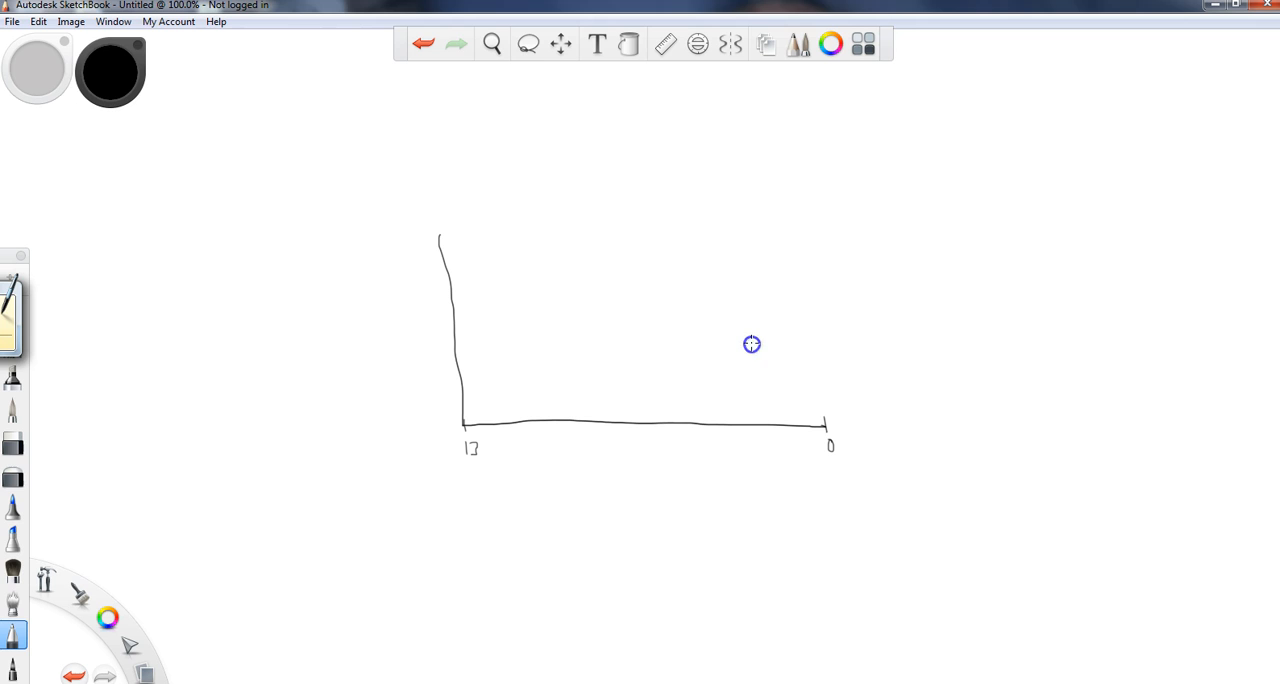
drag(755, 420, 751, 344)
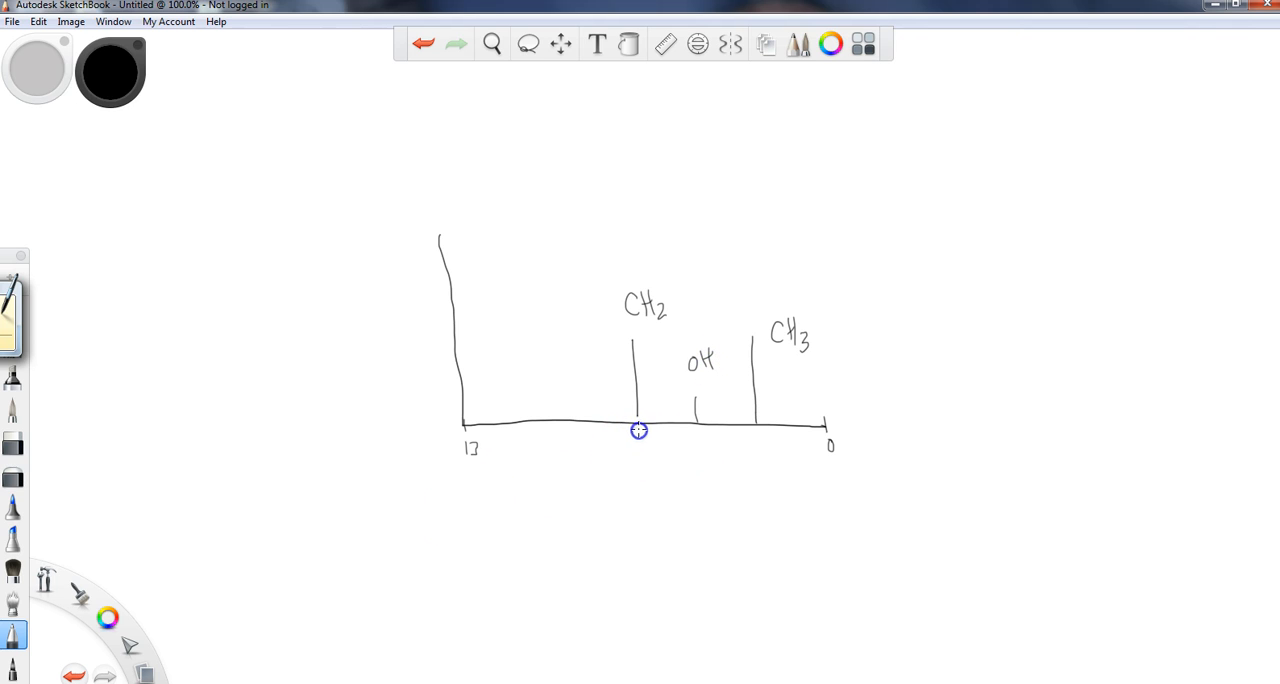
mouse_move(871, 285)
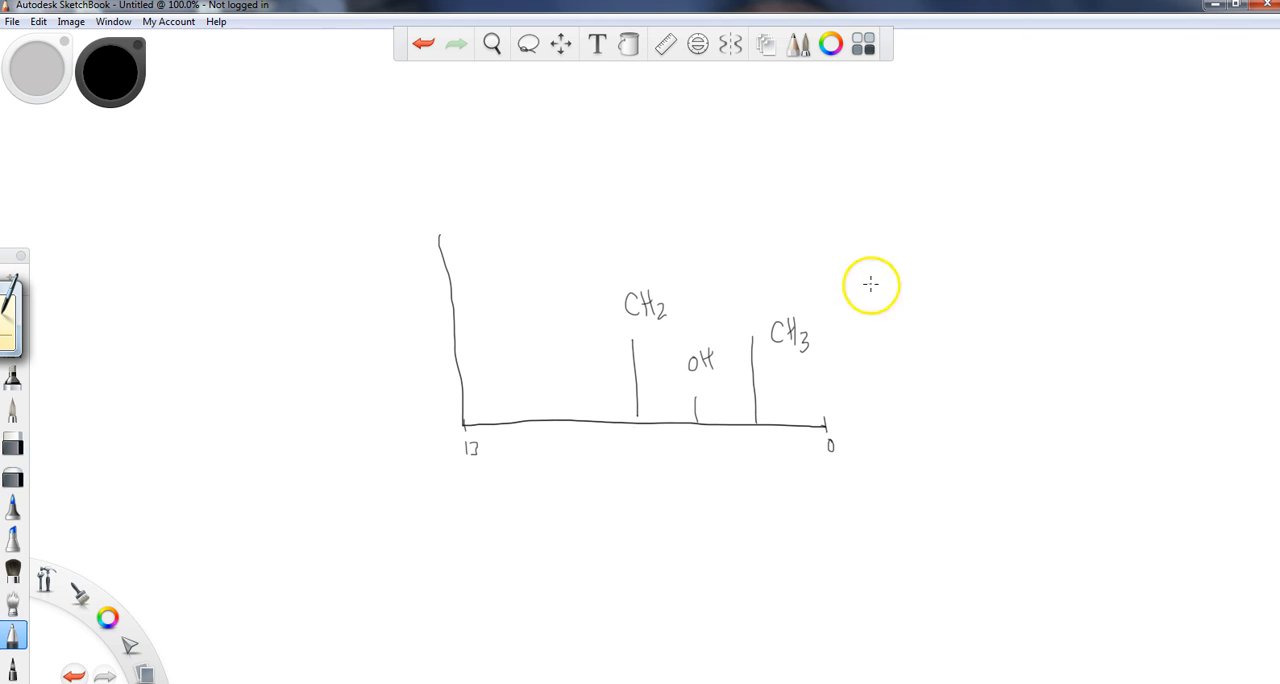
mouse_move(758, 347)
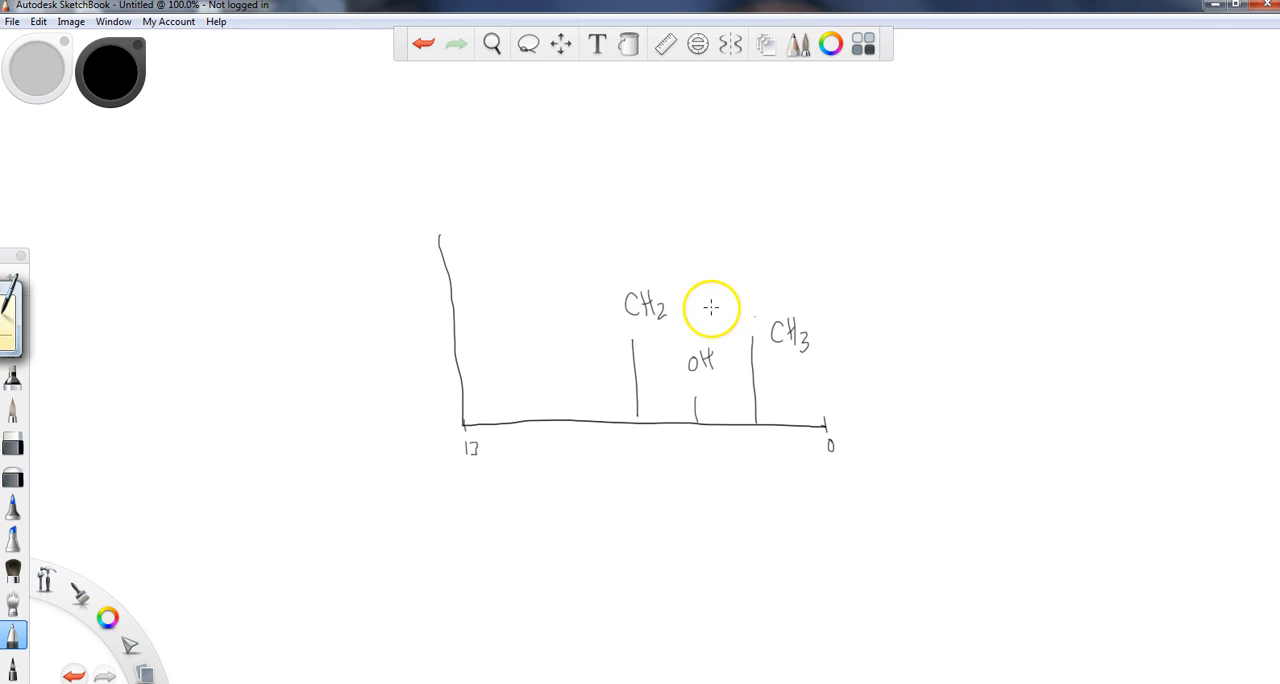
mouse_move(745, 257)
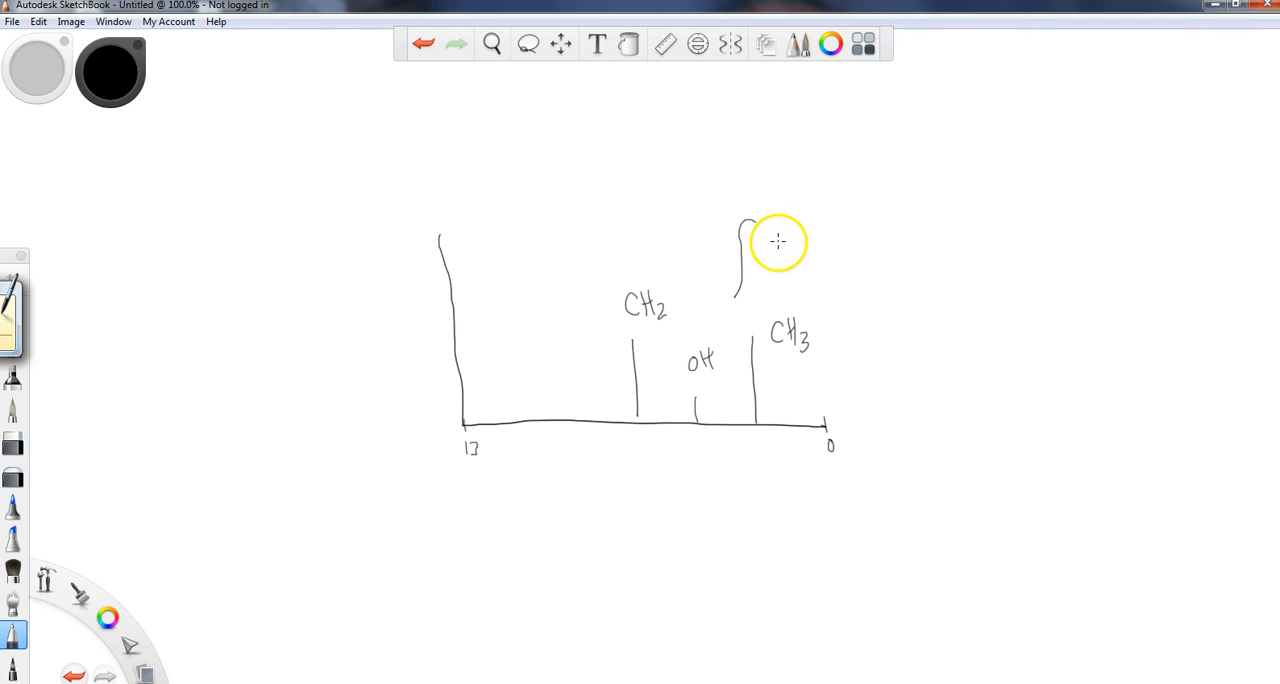
mouse_move(768, 246)
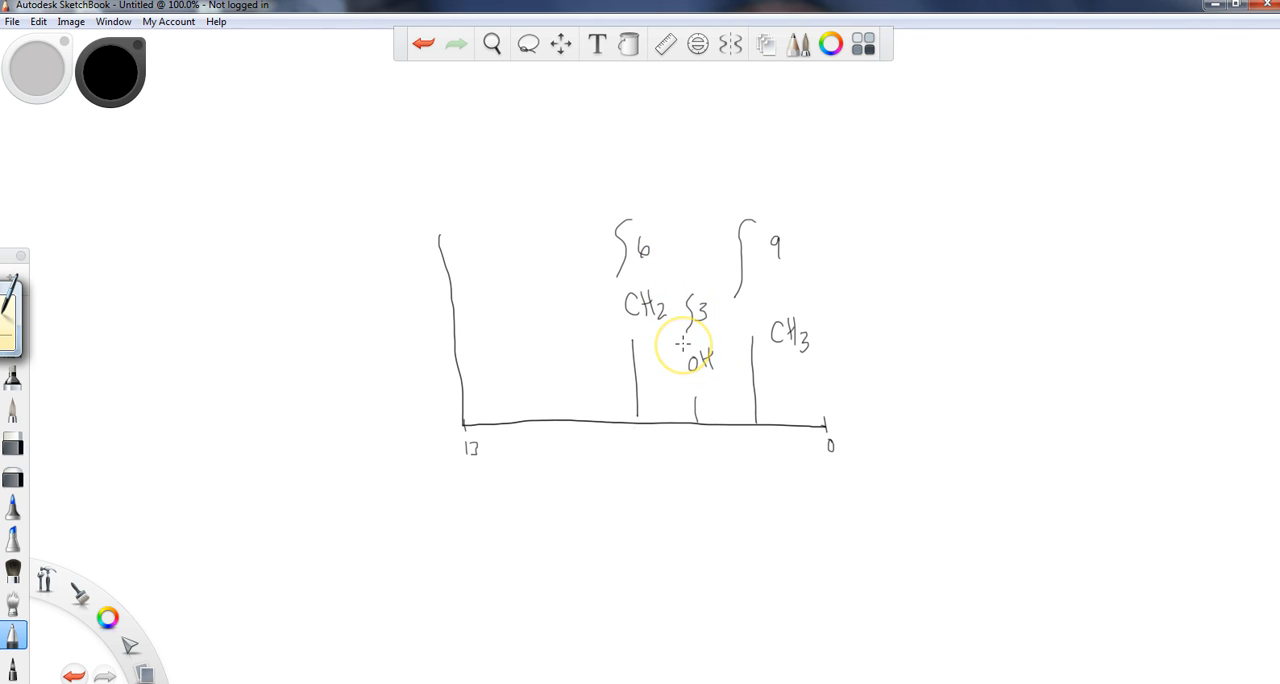
mouse_move(560, 258)
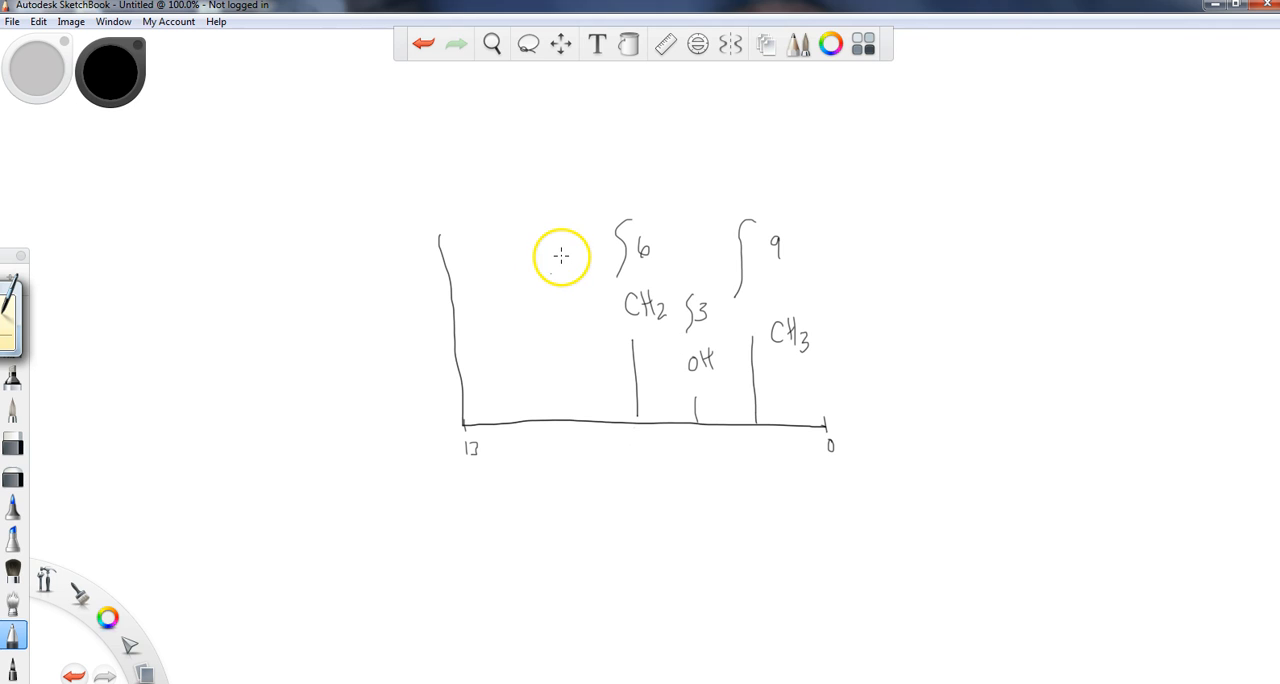
mouse_move(676, 249)
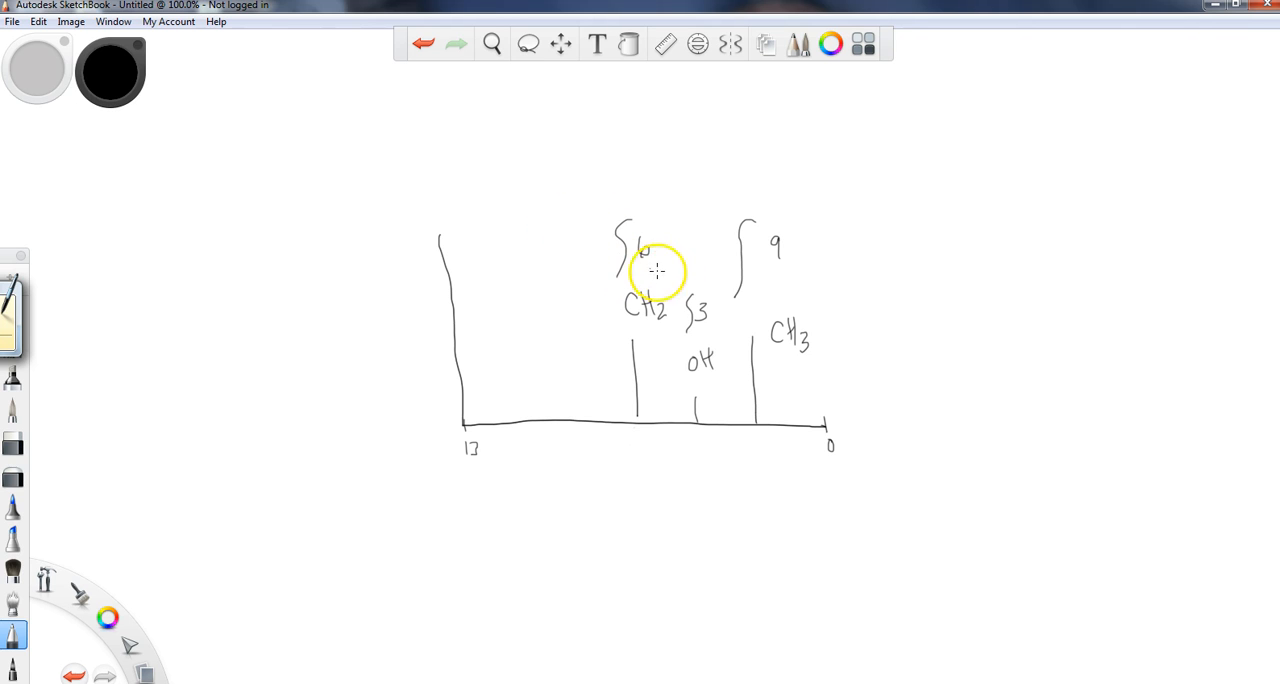
mouse_move(622, 353)
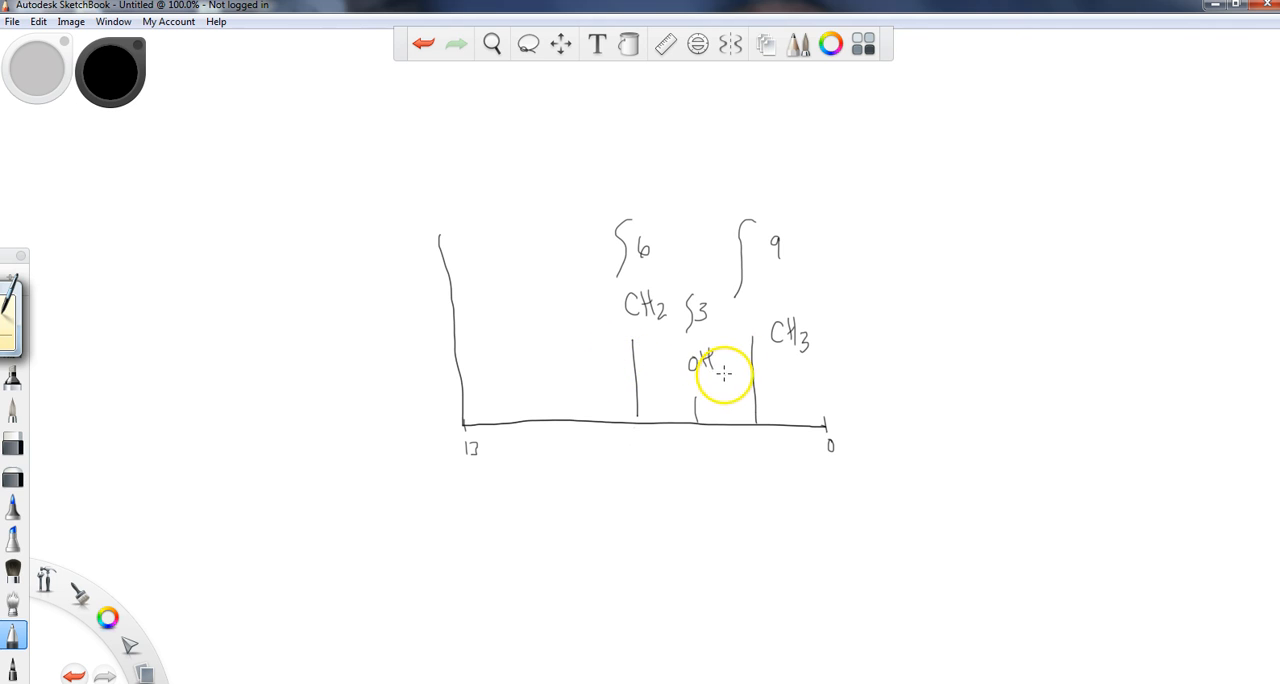
mouse_move(667, 390)
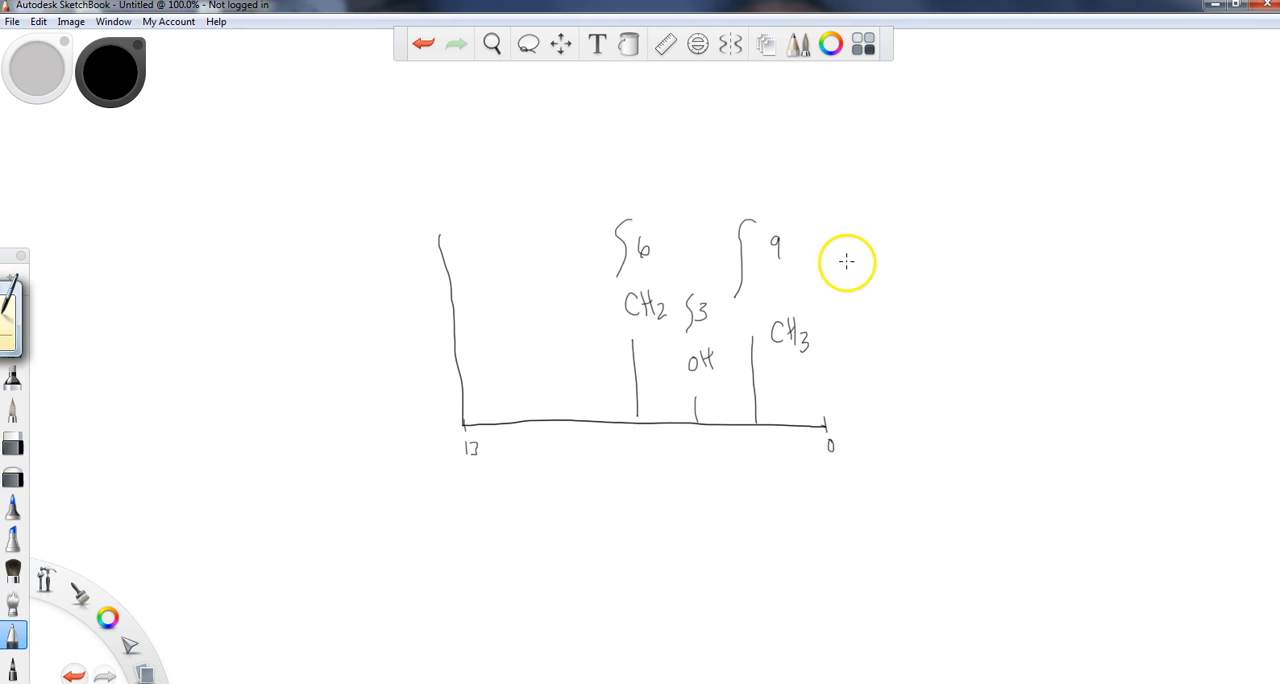
mouse_move(840, 268)
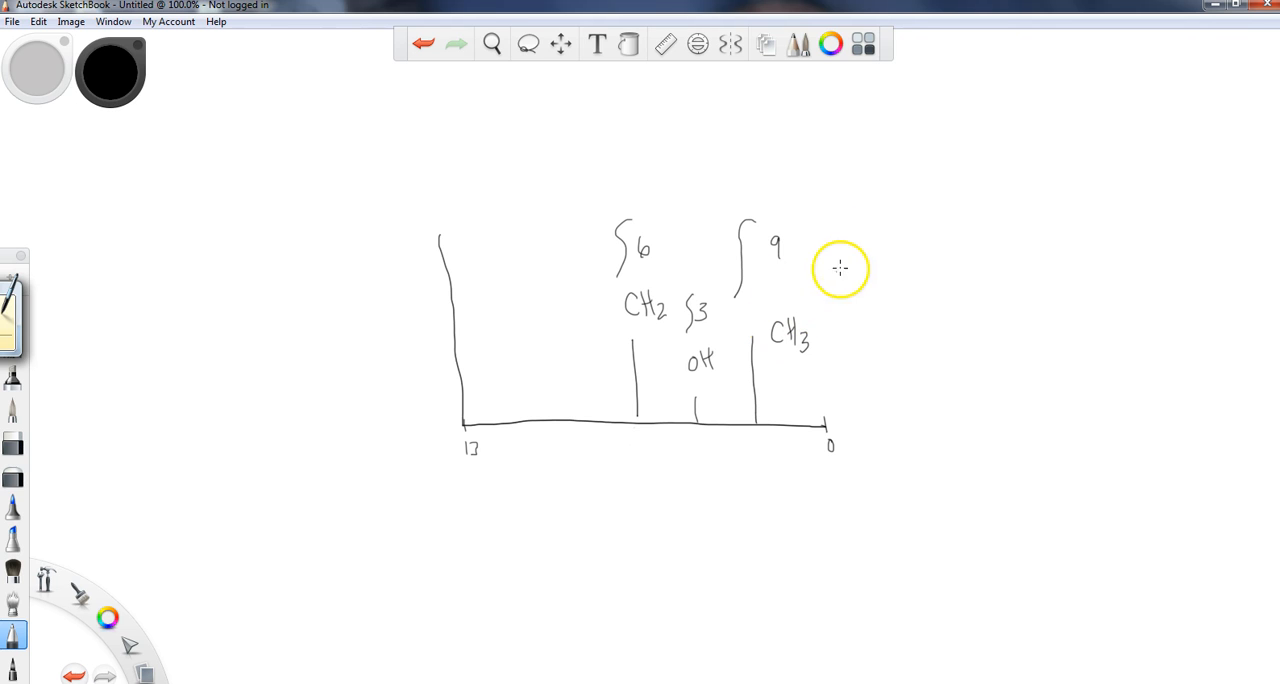
Step: Draw an arrow to the CH3 label and write the CH2 integral as 6/3
drag(855, 285, 808, 318)
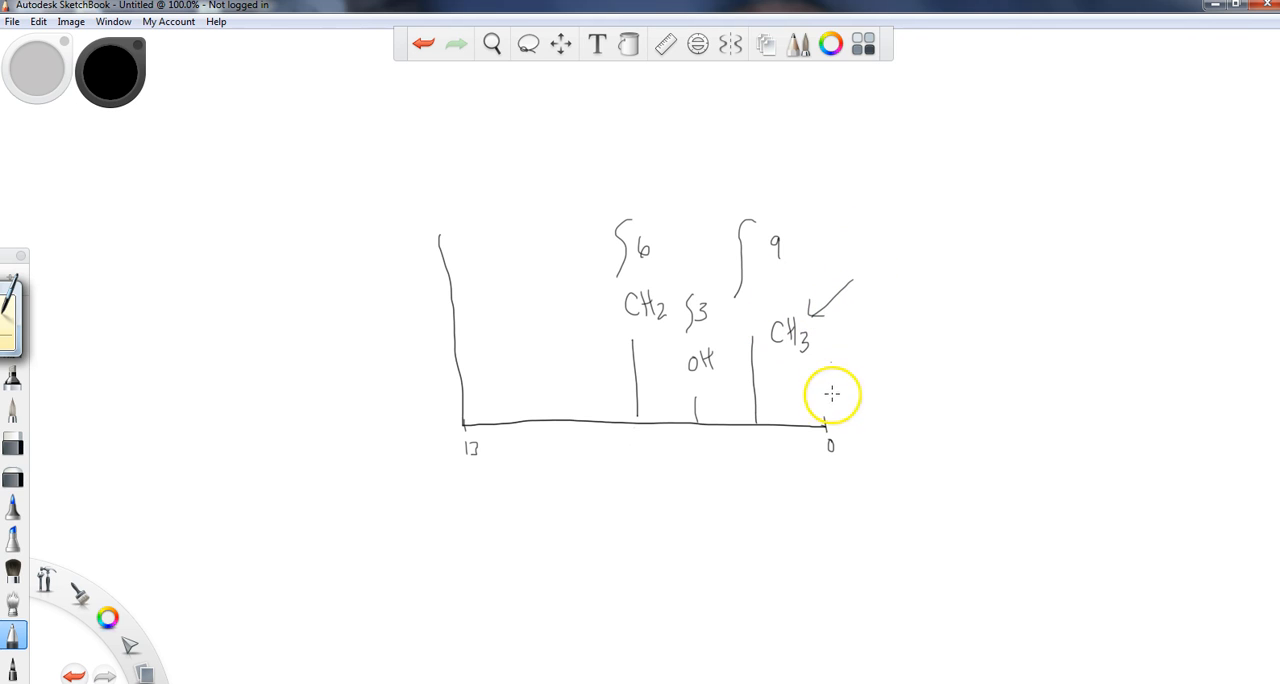
mouse_move(733, 331)
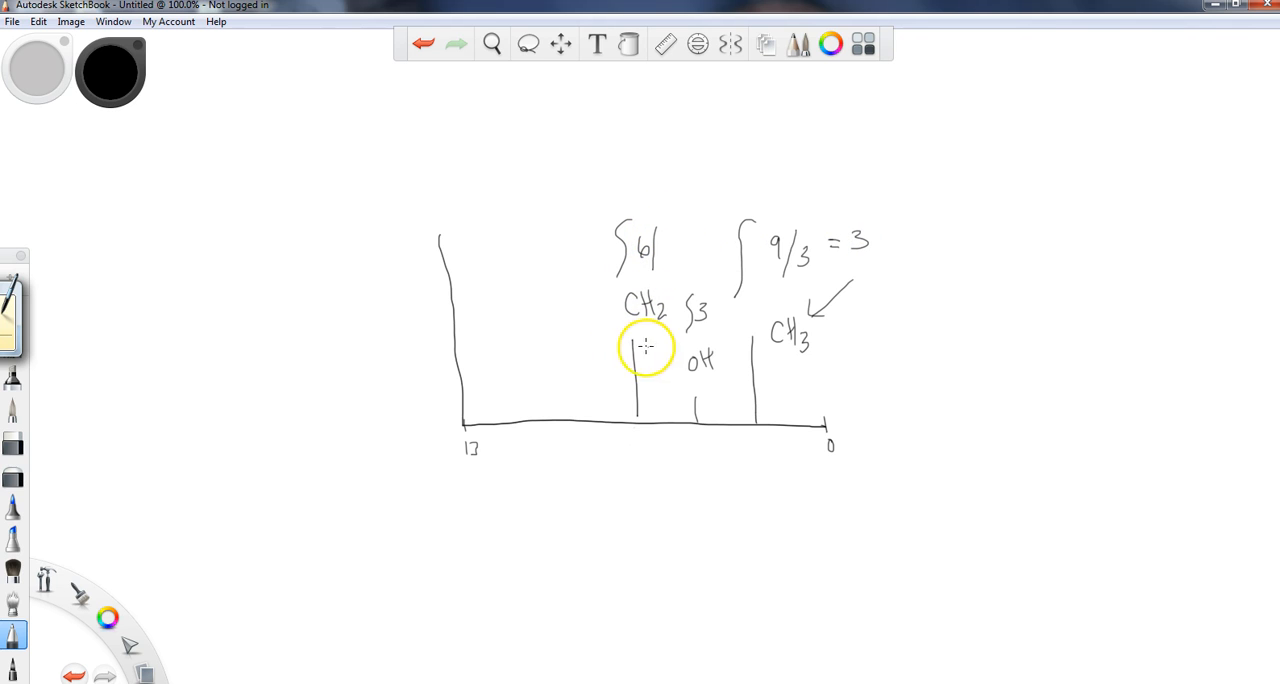
mouse_move(658, 250)
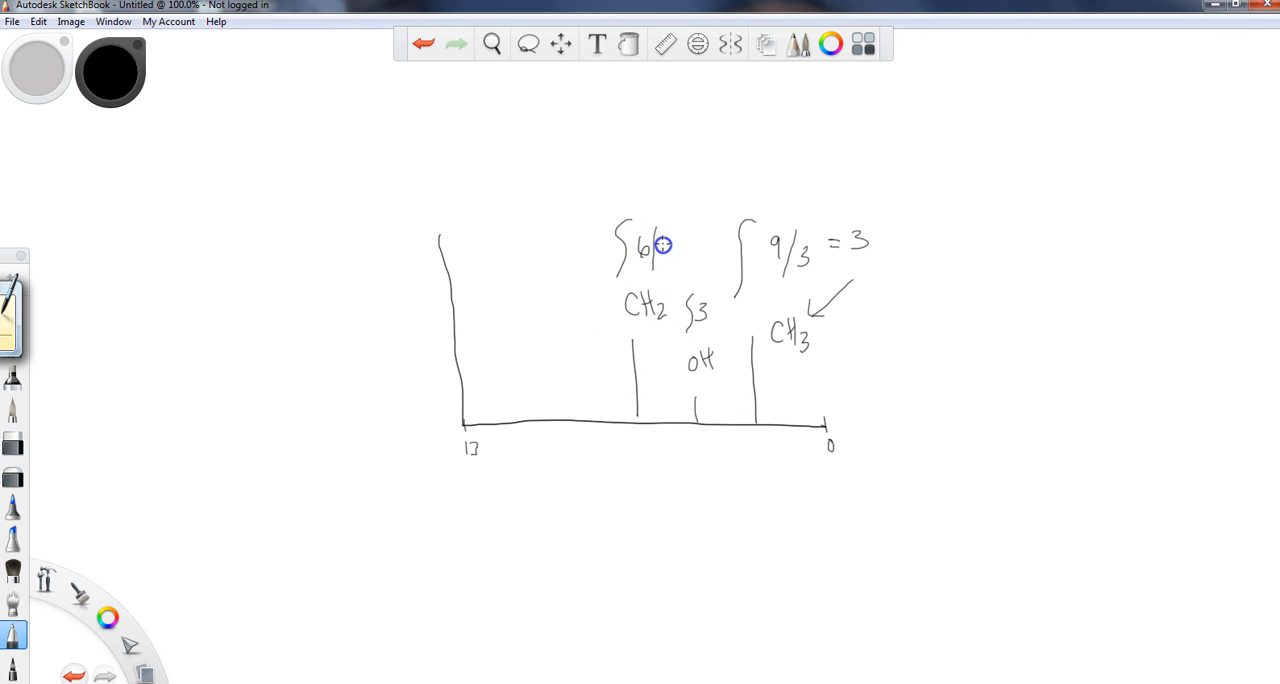
drag(665, 250, 685, 250)
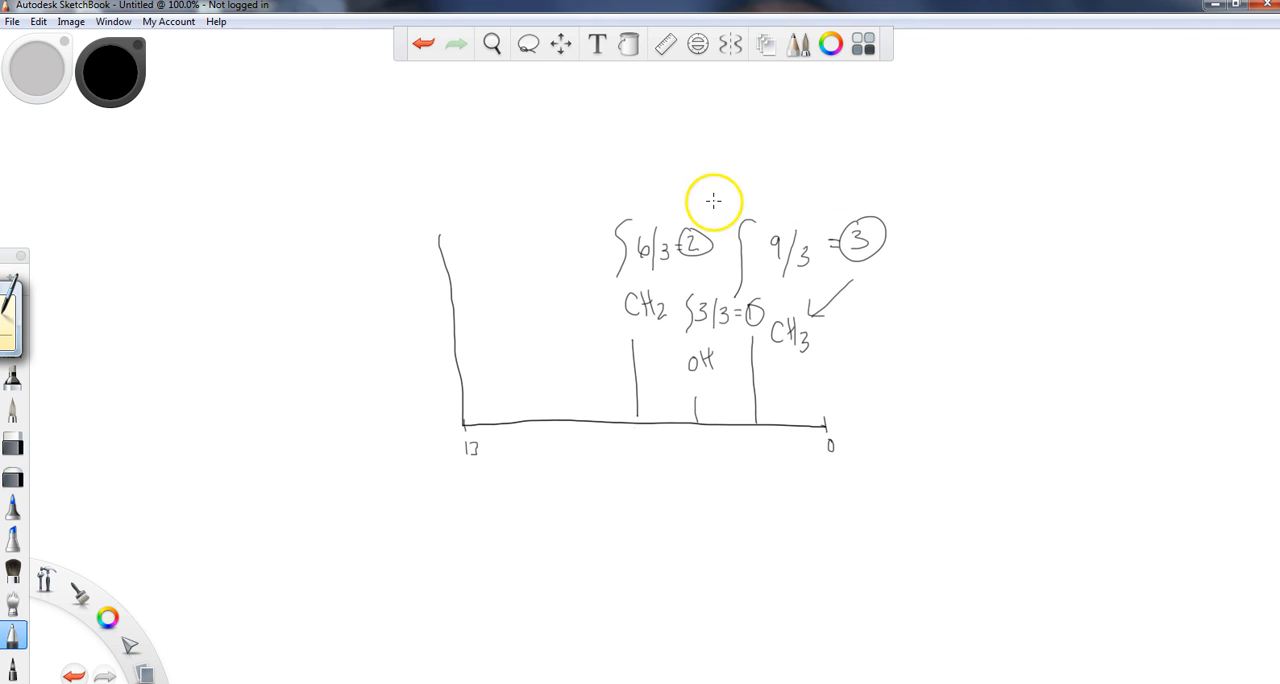
mouse_move(698, 404)
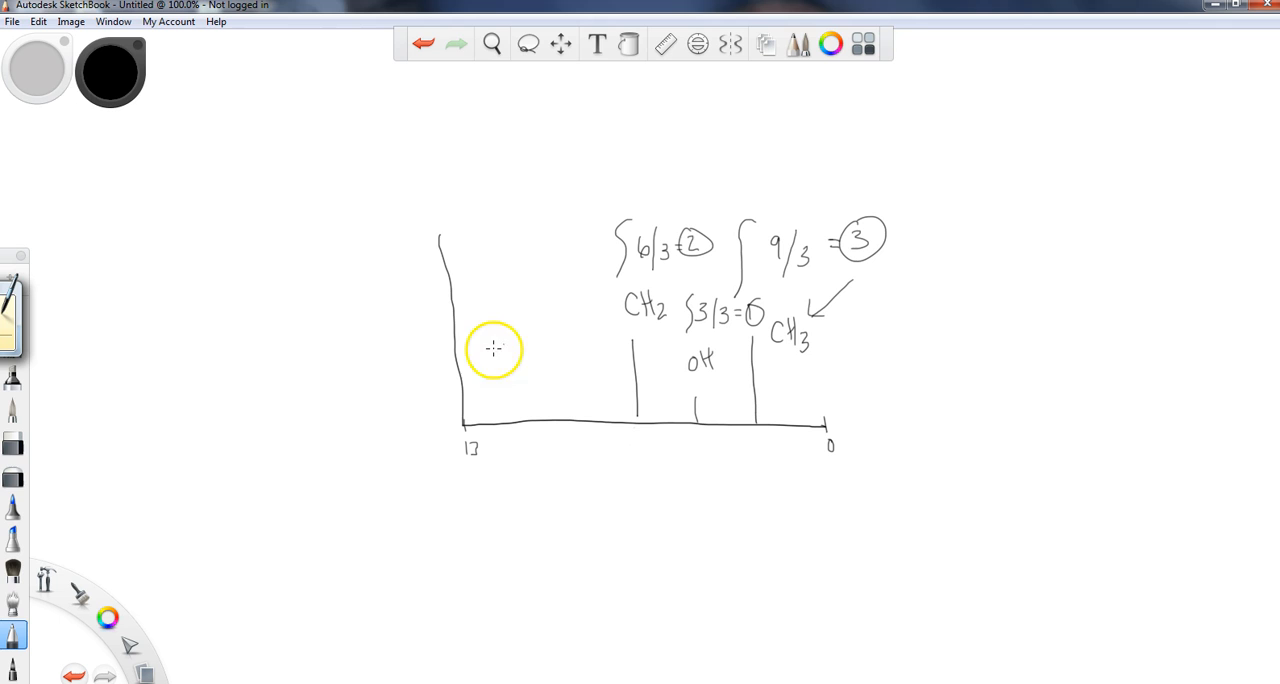
mouse_move(772, 345)
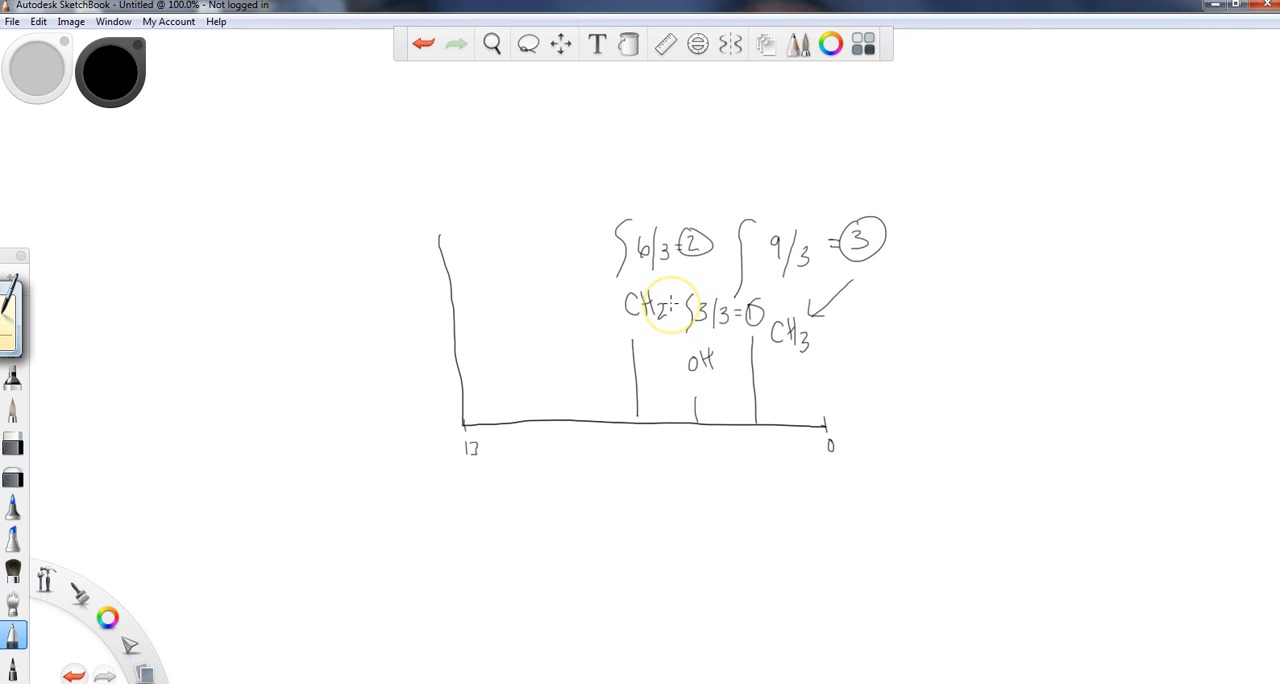
mouse_move(810, 197)
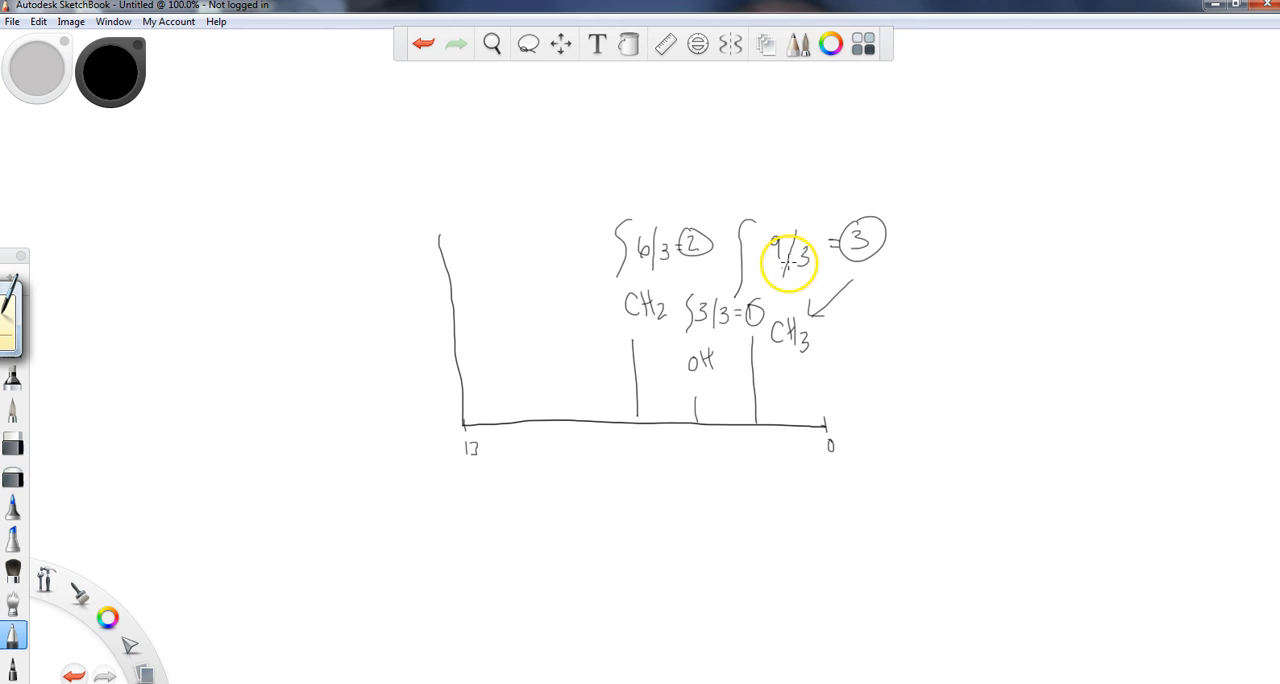
mouse_move(677, 282)
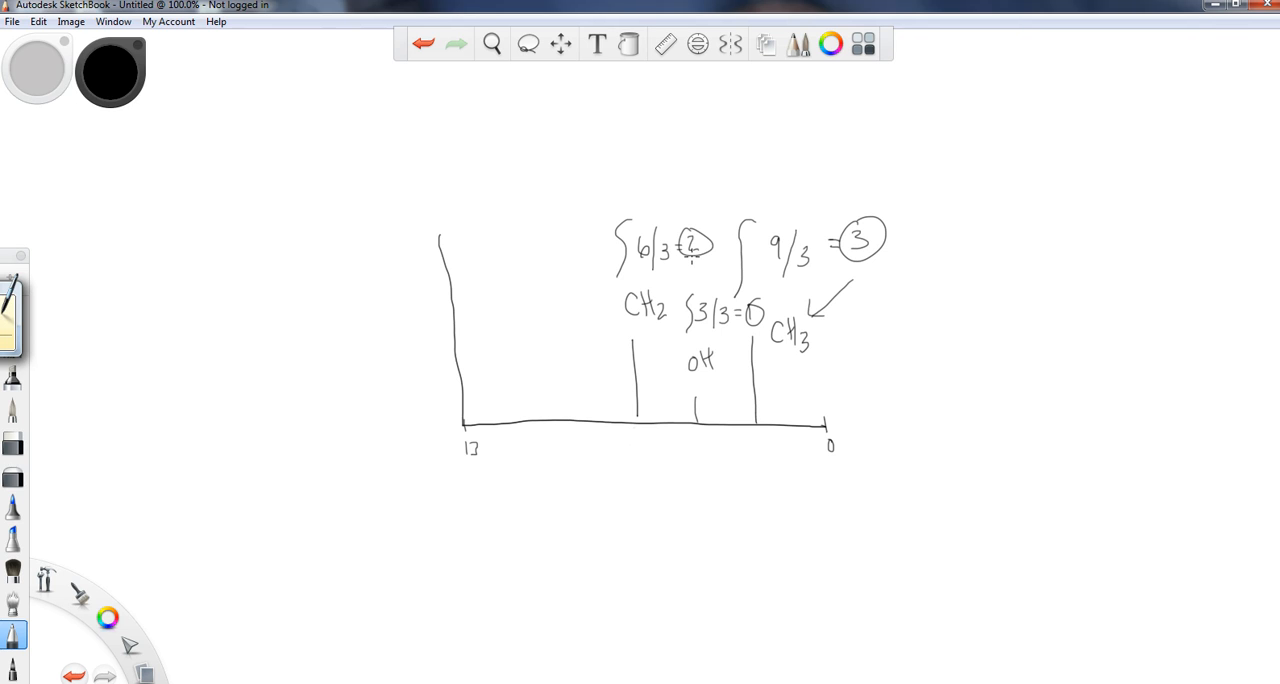
mouse_move(276, 407)
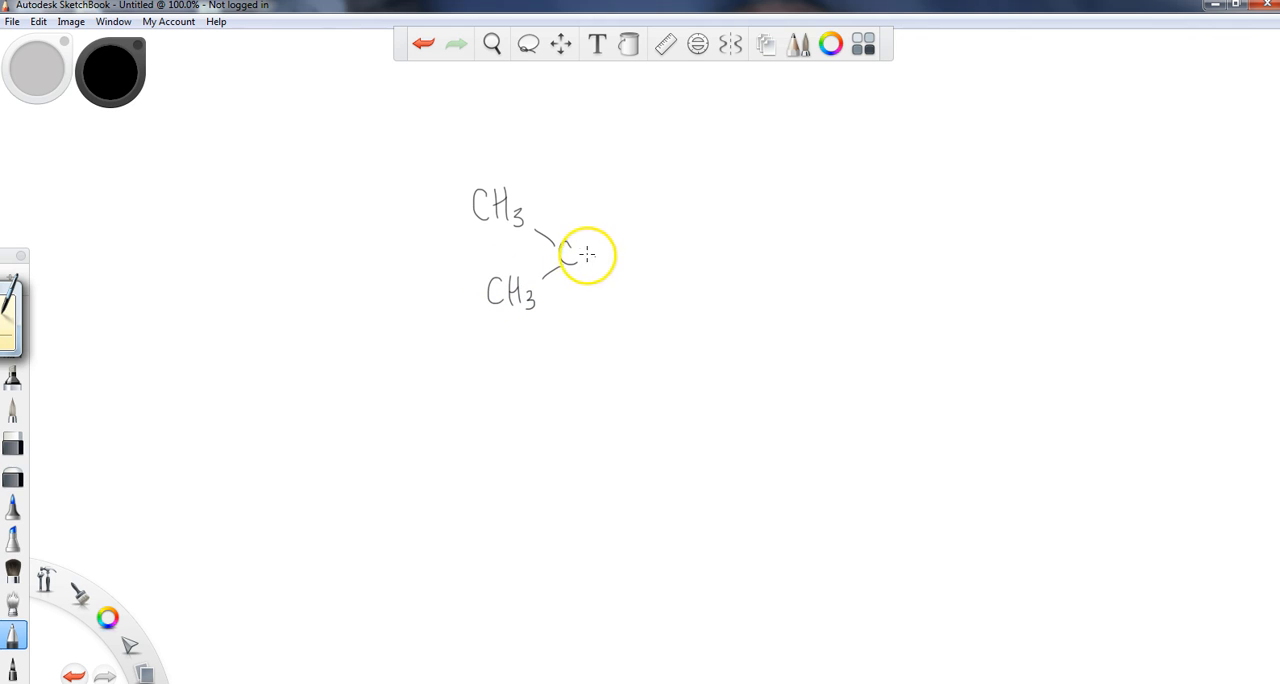
Step: Write the (CH3)2CH–CH2CH3 structure and note the circled CH3 groups give '1 signal'
drag(578, 245, 595, 262)
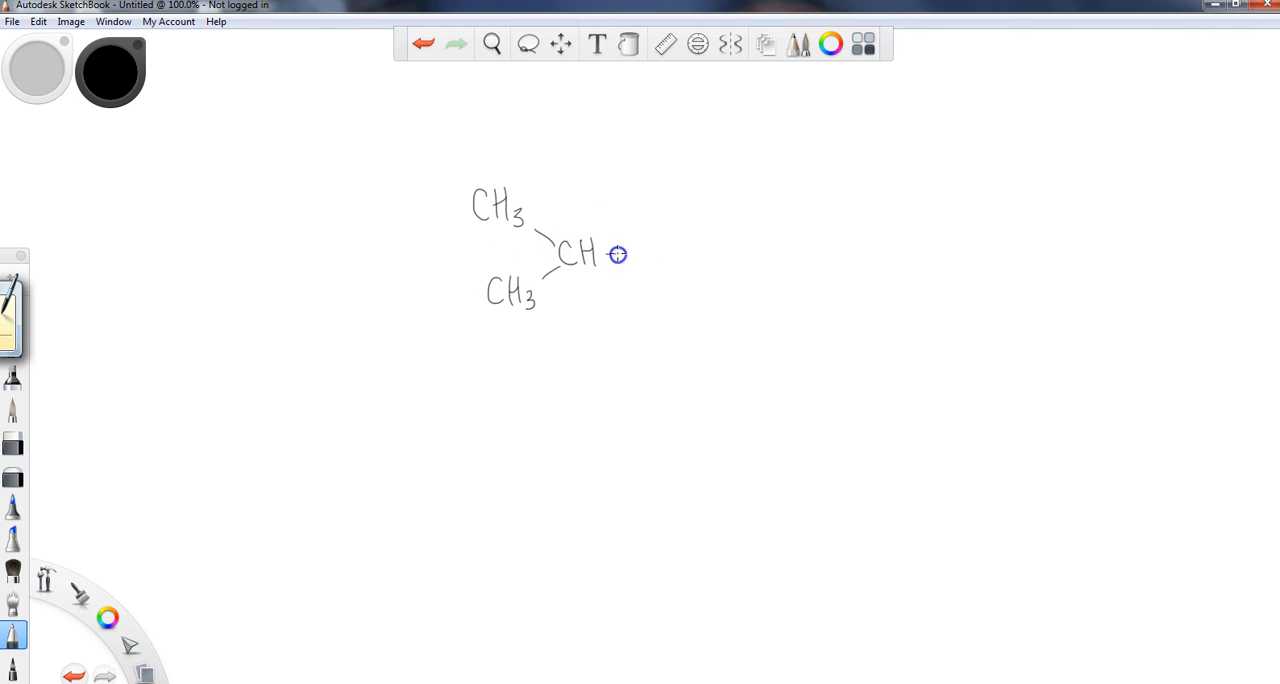
drag(618, 254, 680, 262)
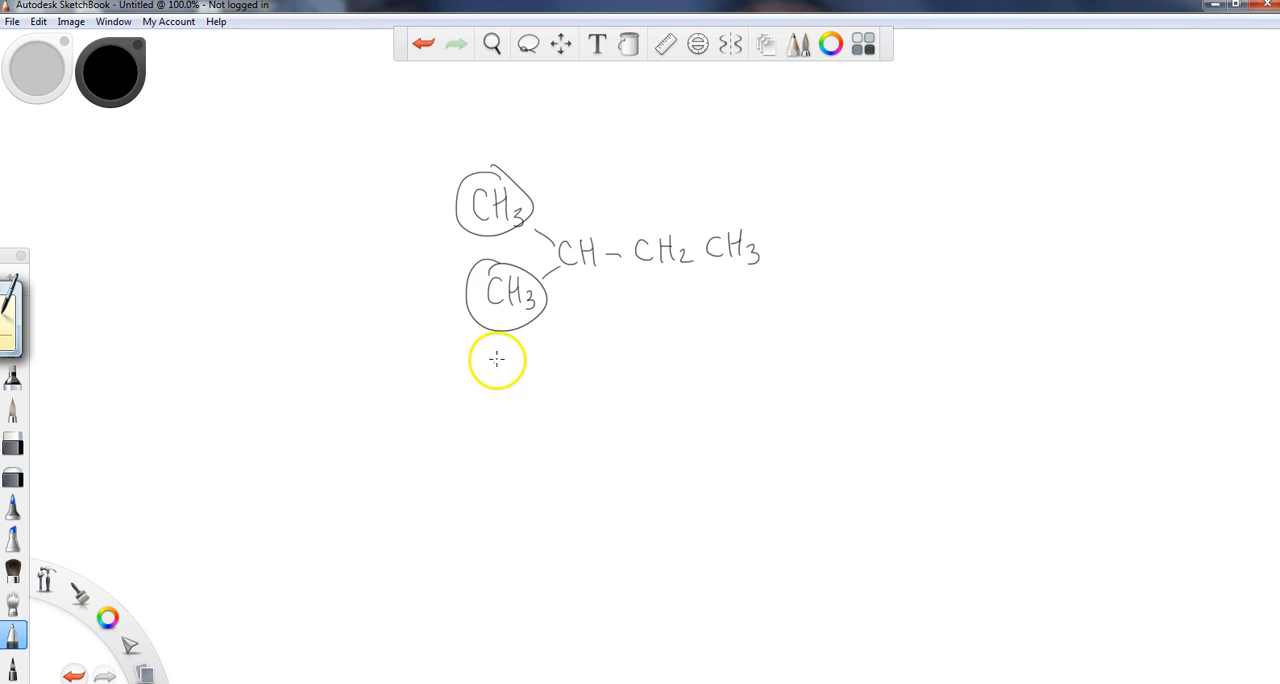
drag(495, 365, 560, 370)
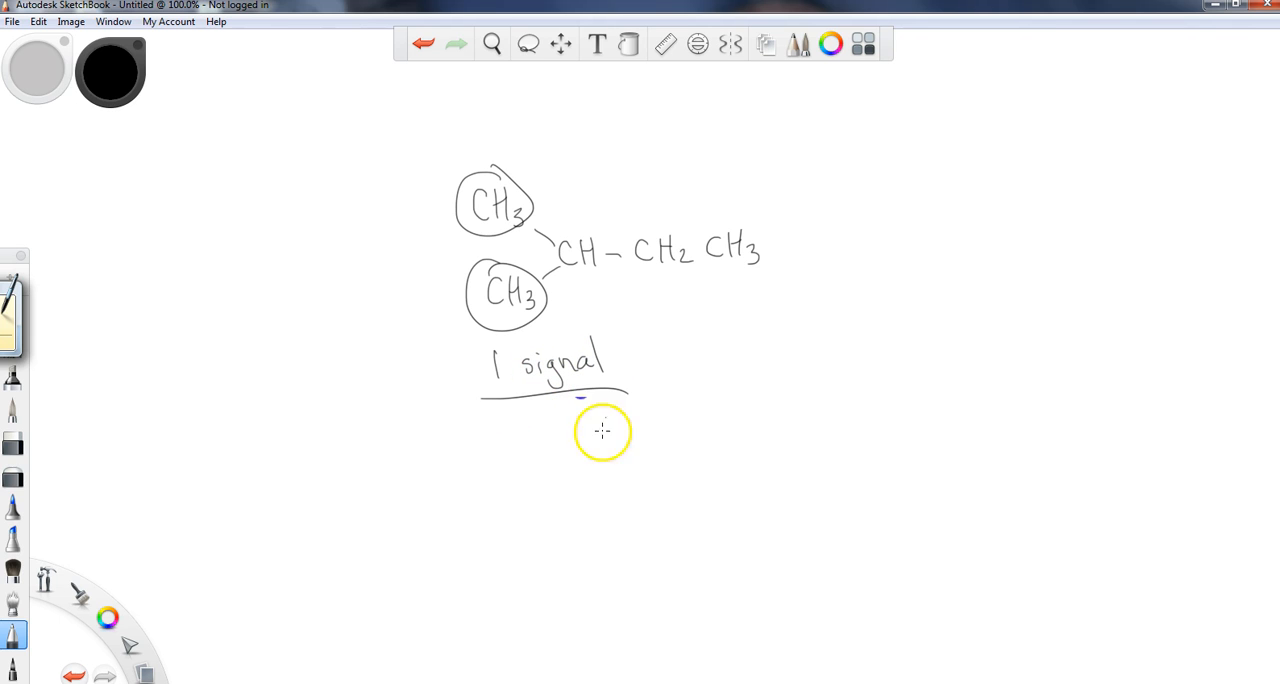
mouse_move(612, 478)
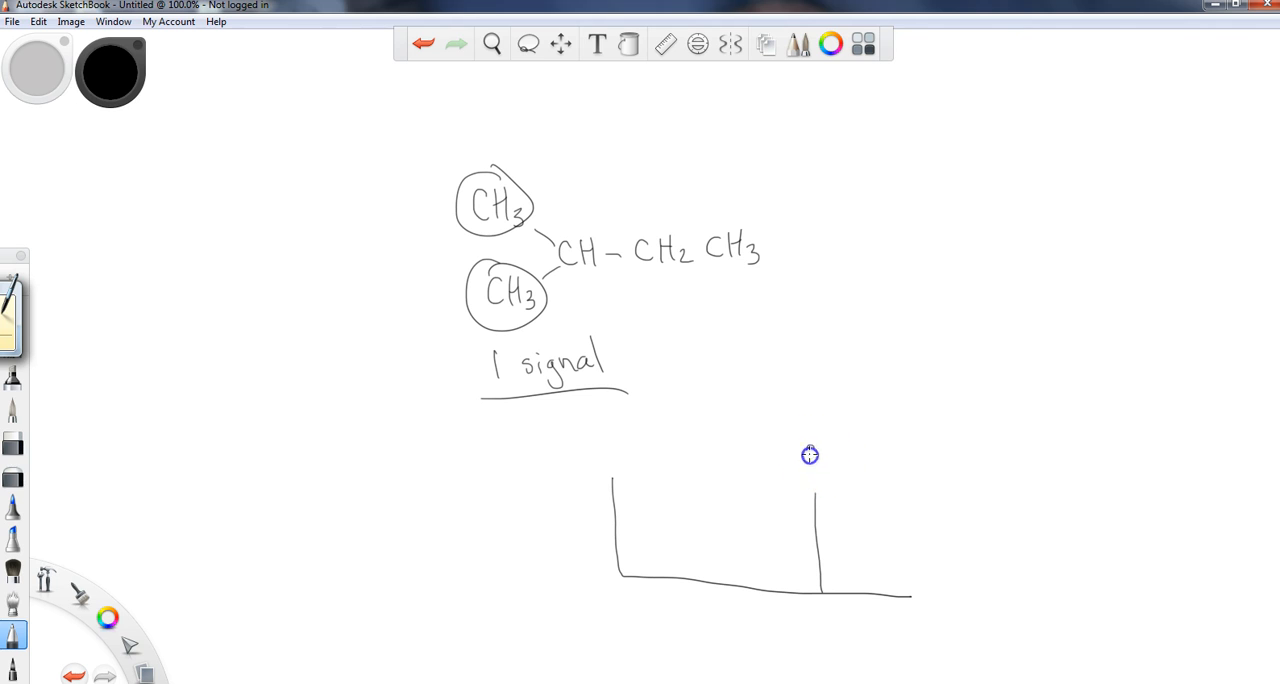
Step: Write ∫6 above the single peak and label it "2 CH3 groups" with an arrow
drag(810, 455, 845, 467)
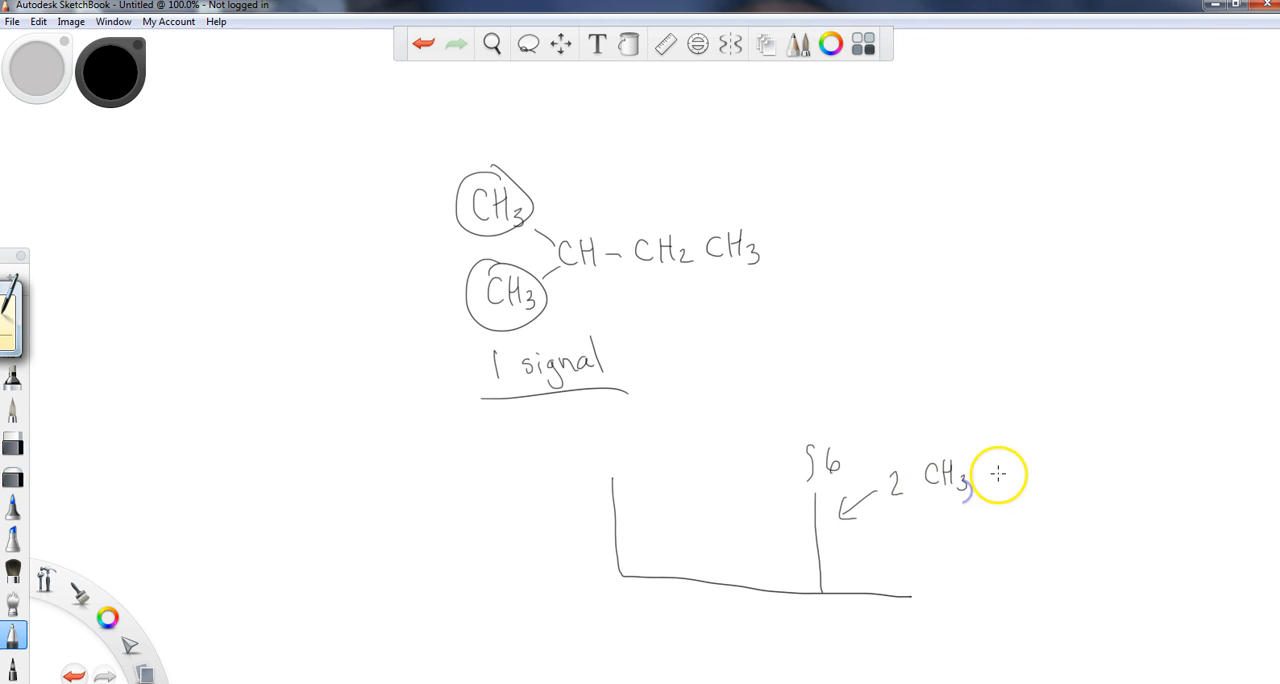
drag(985, 478, 1045, 478)
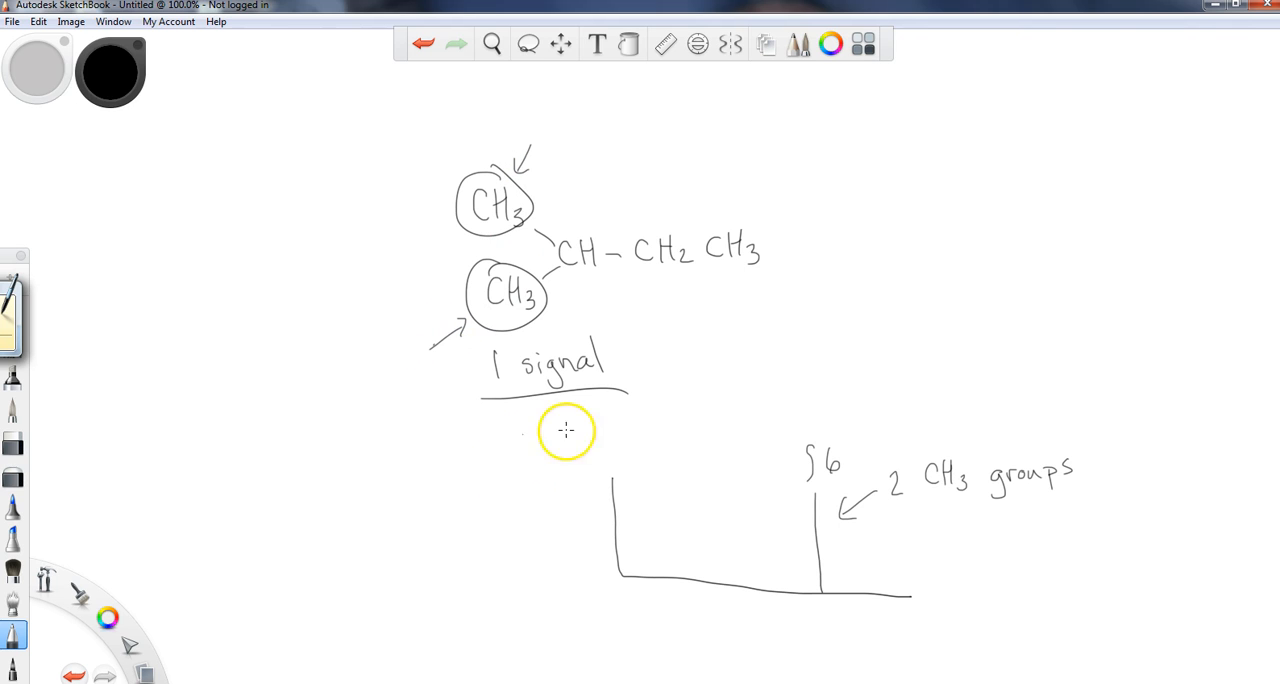
mouse_move(841, 459)
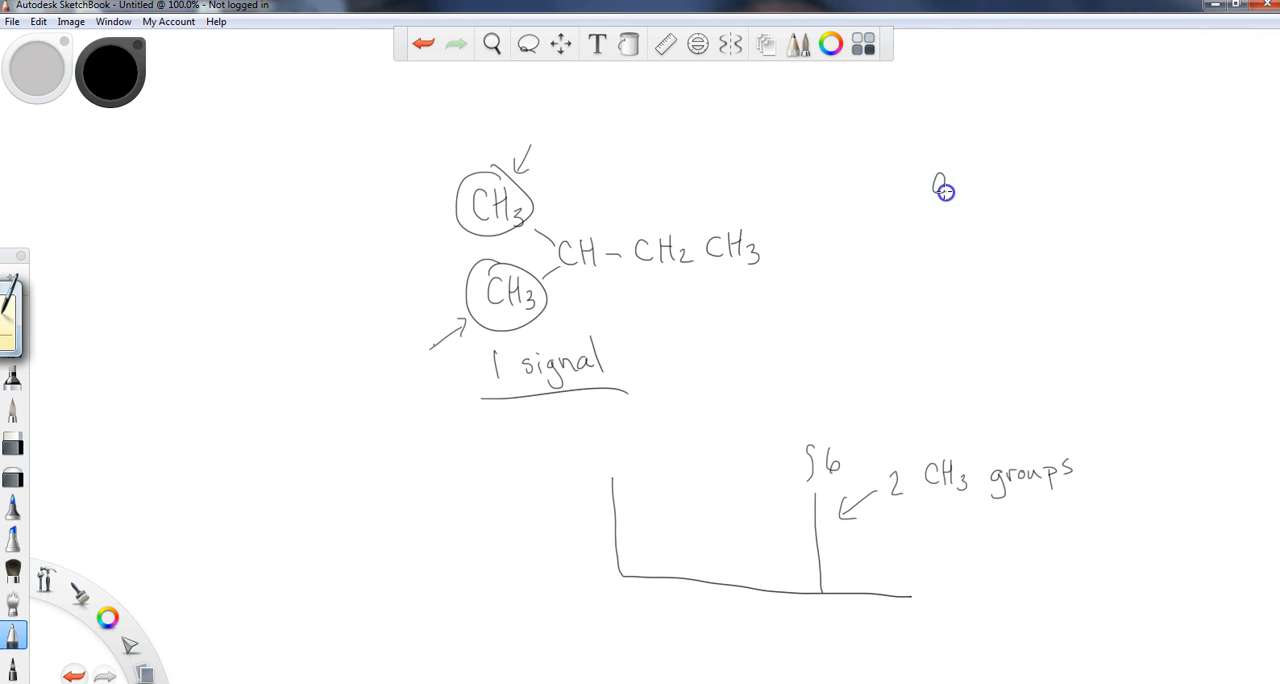
Step: Draw the tert-butyl carbon C(CH3)3–R on the right and write "1 signal" beside it
drag(948, 190, 950, 235)
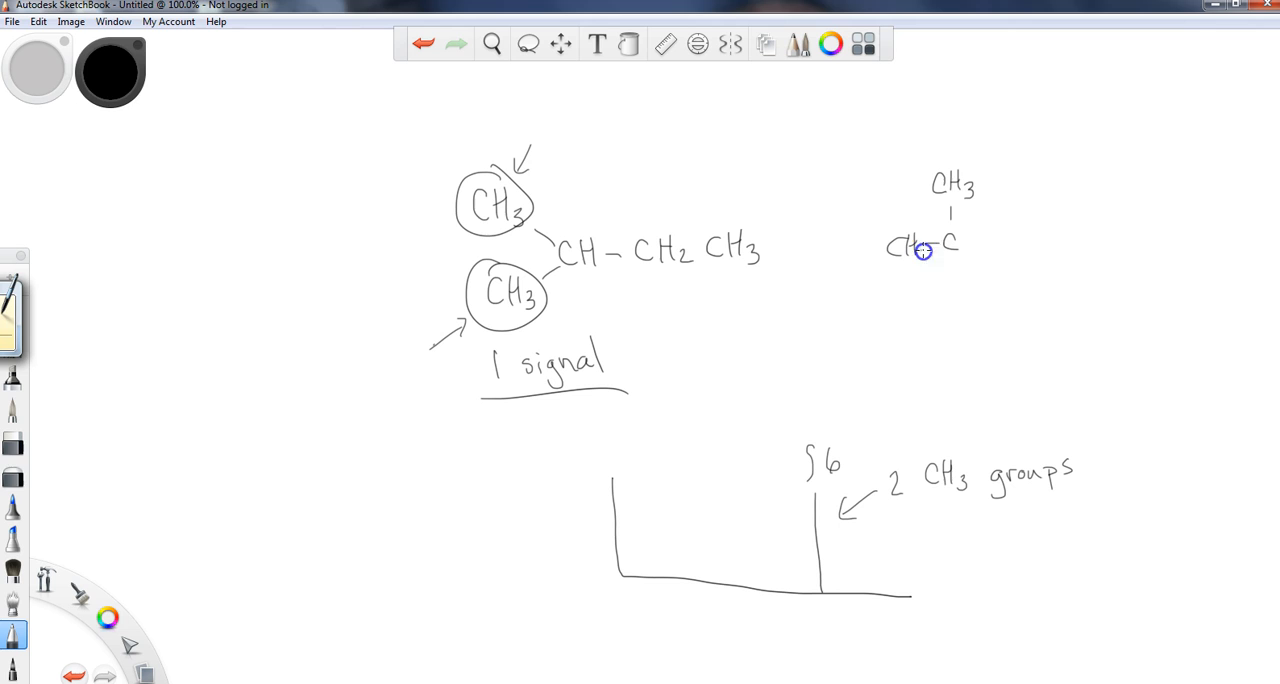
drag(955, 265, 965, 310)
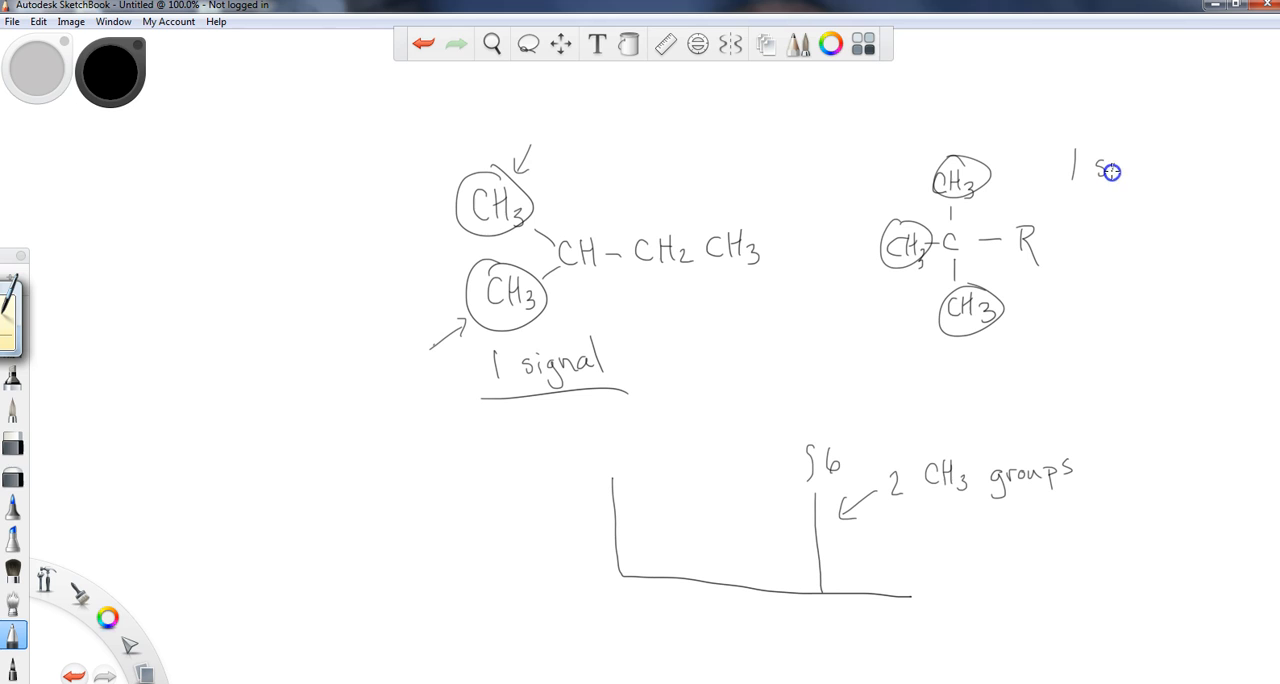
drag(1095, 170, 1180, 175)
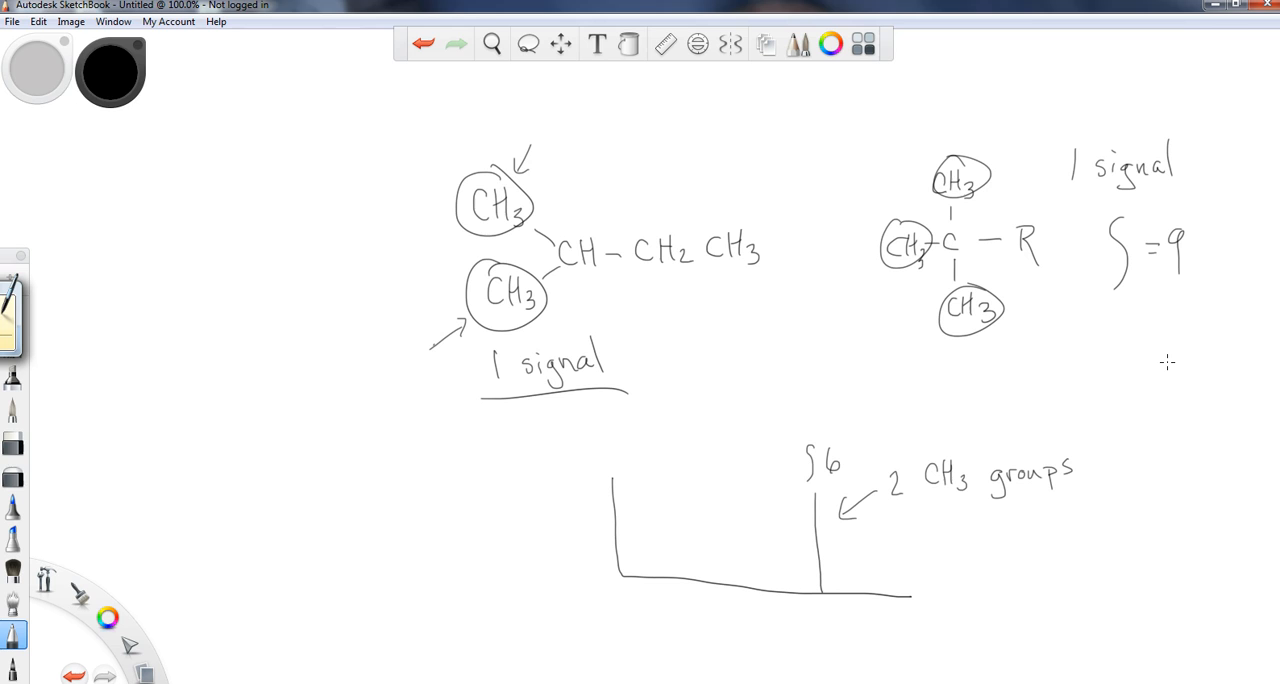
mouse_move(1155, 375)
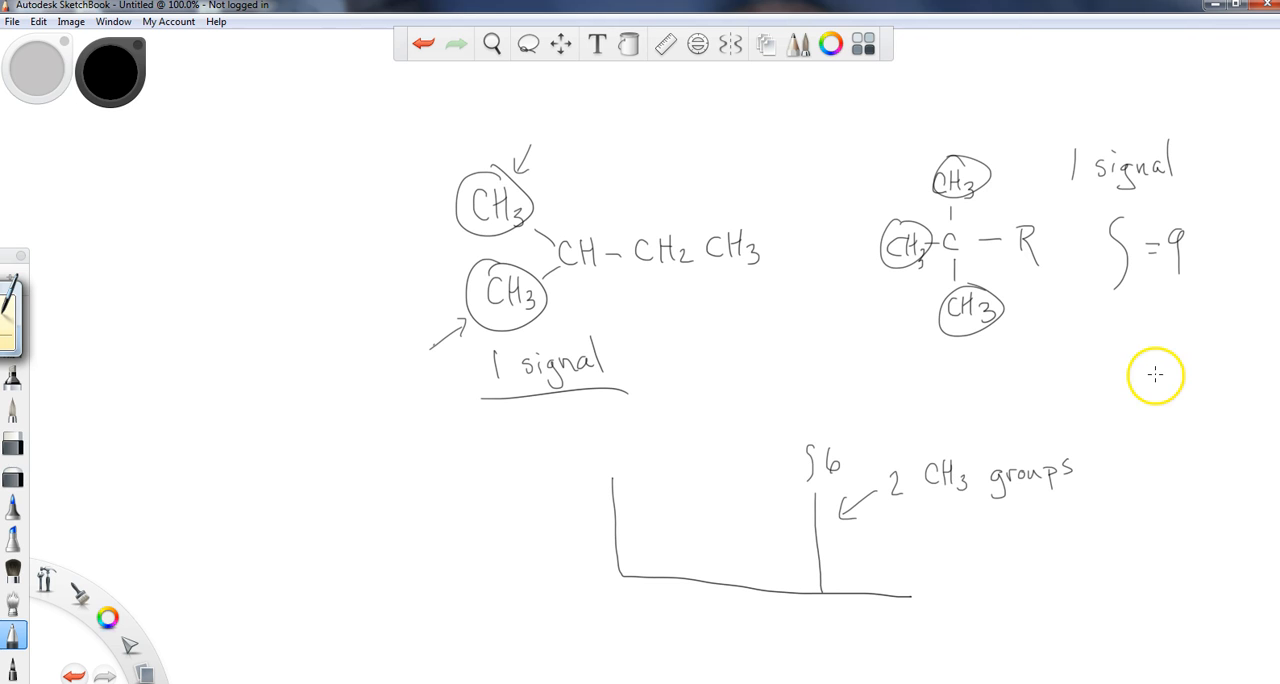